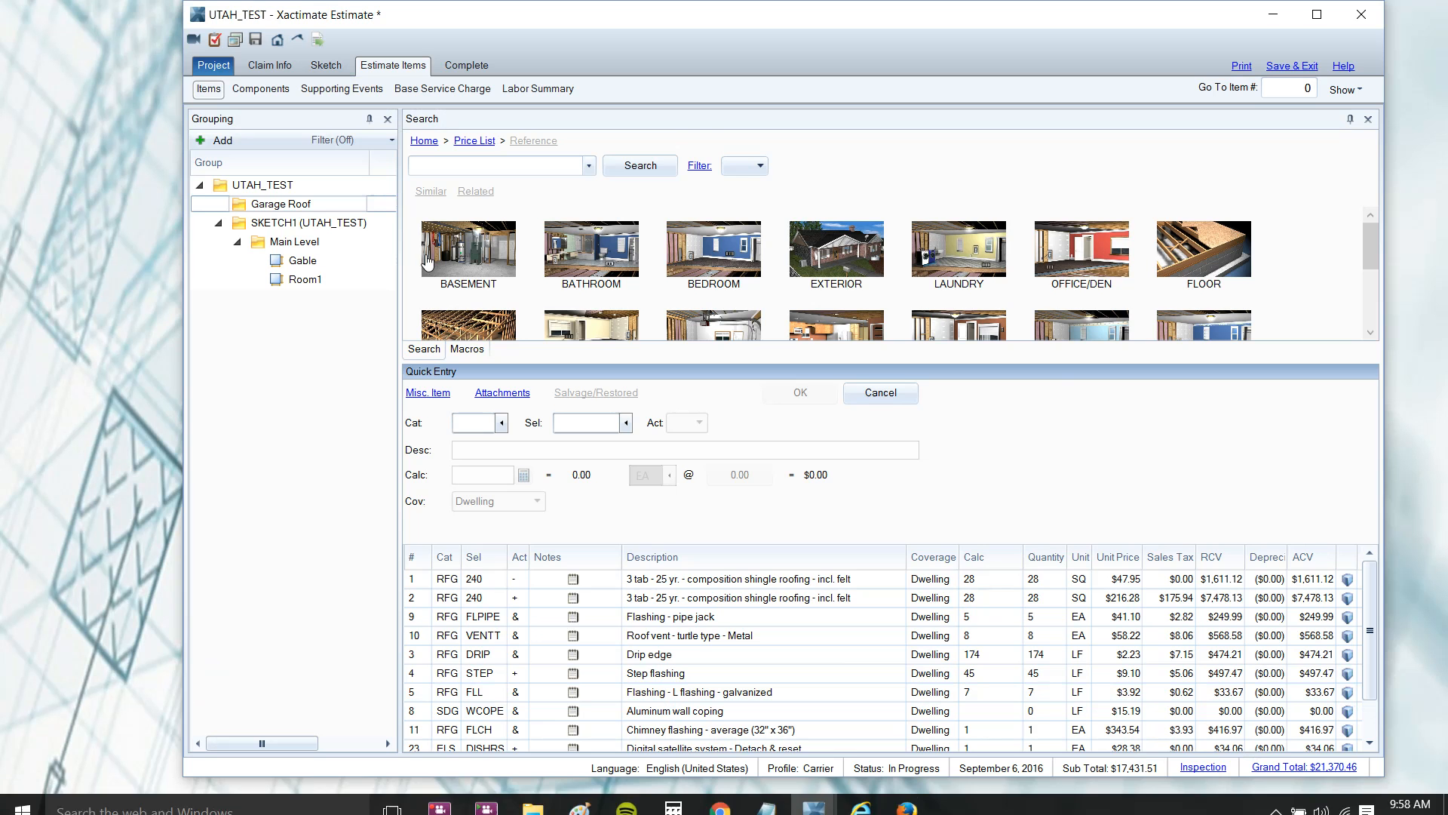
# - Preview the Final Draft report showing the Garage Roof line numbers out of order
pyautogui.click(1242, 65)
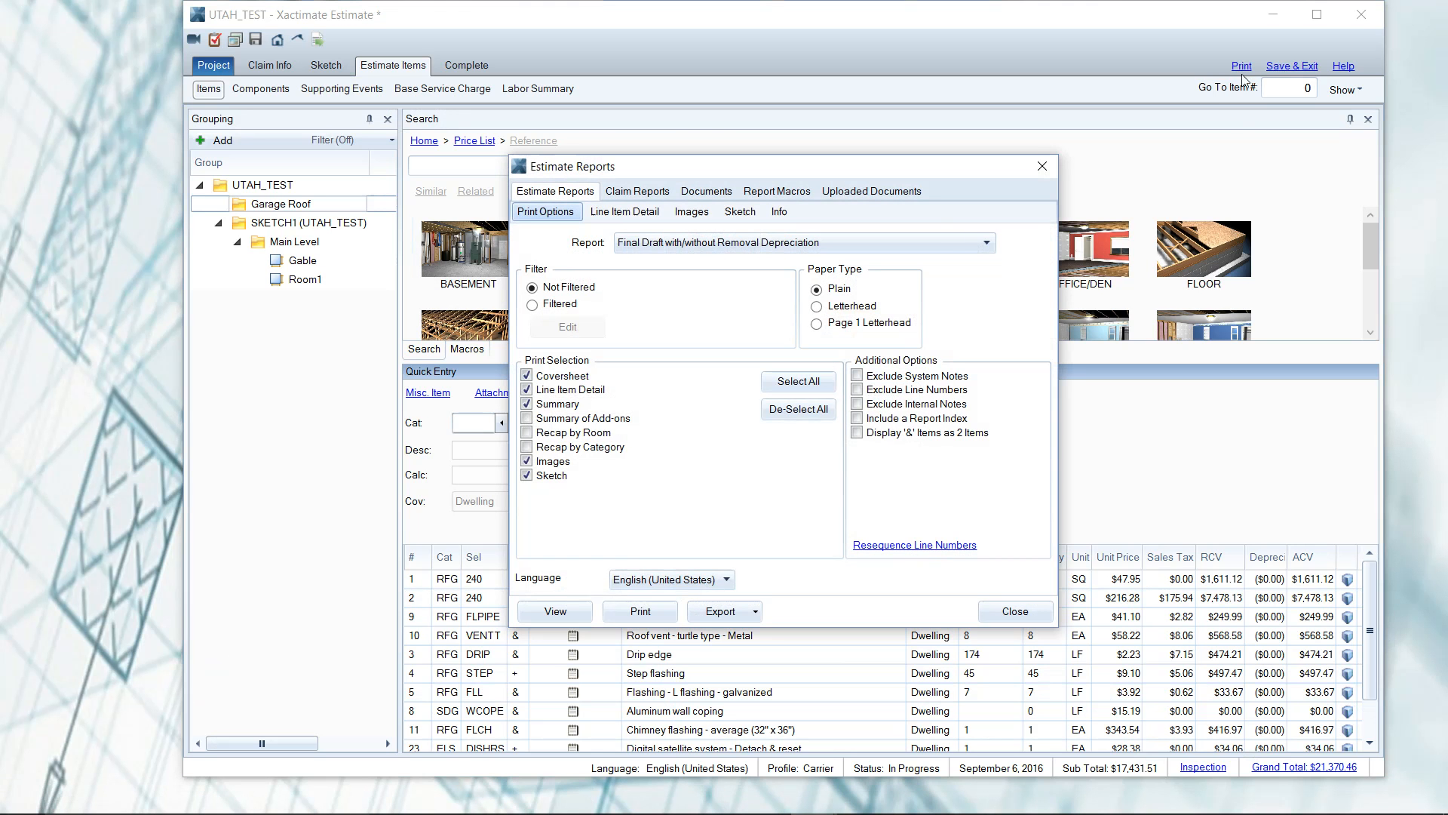
pyautogui.click(554, 611)
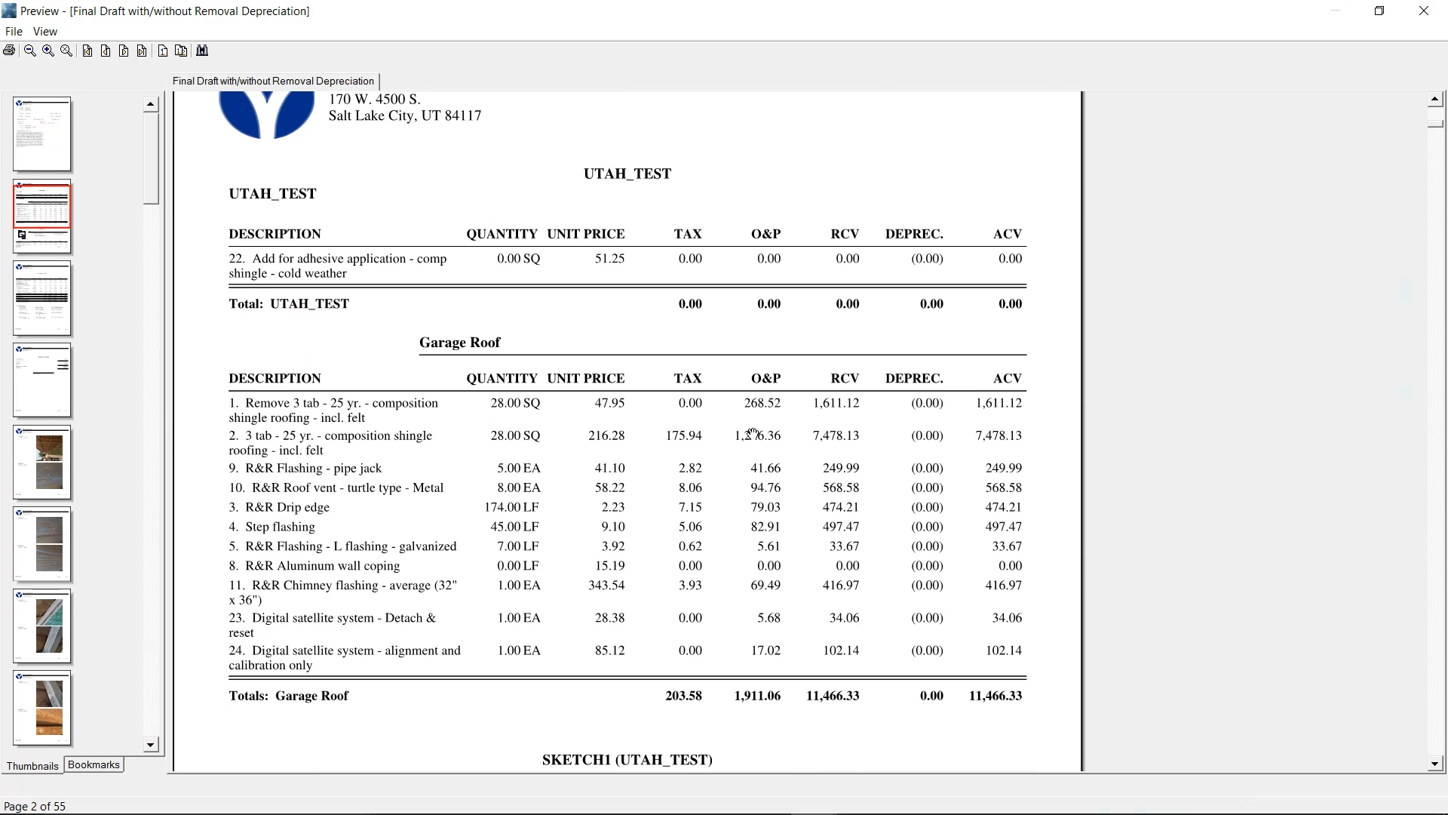
pyautogui.moveTo(294, 274)
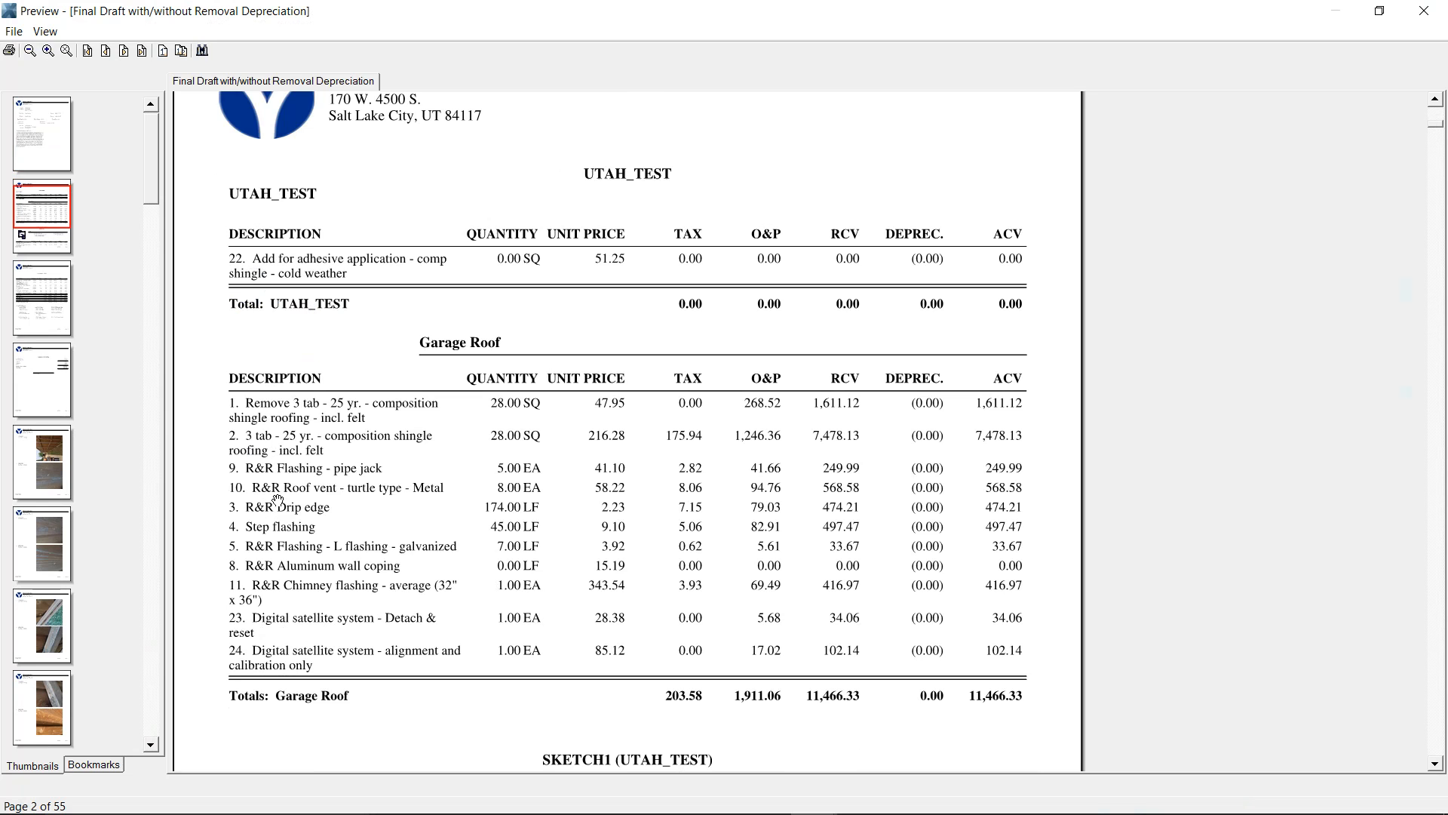
pyautogui.moveTo(309, 489)
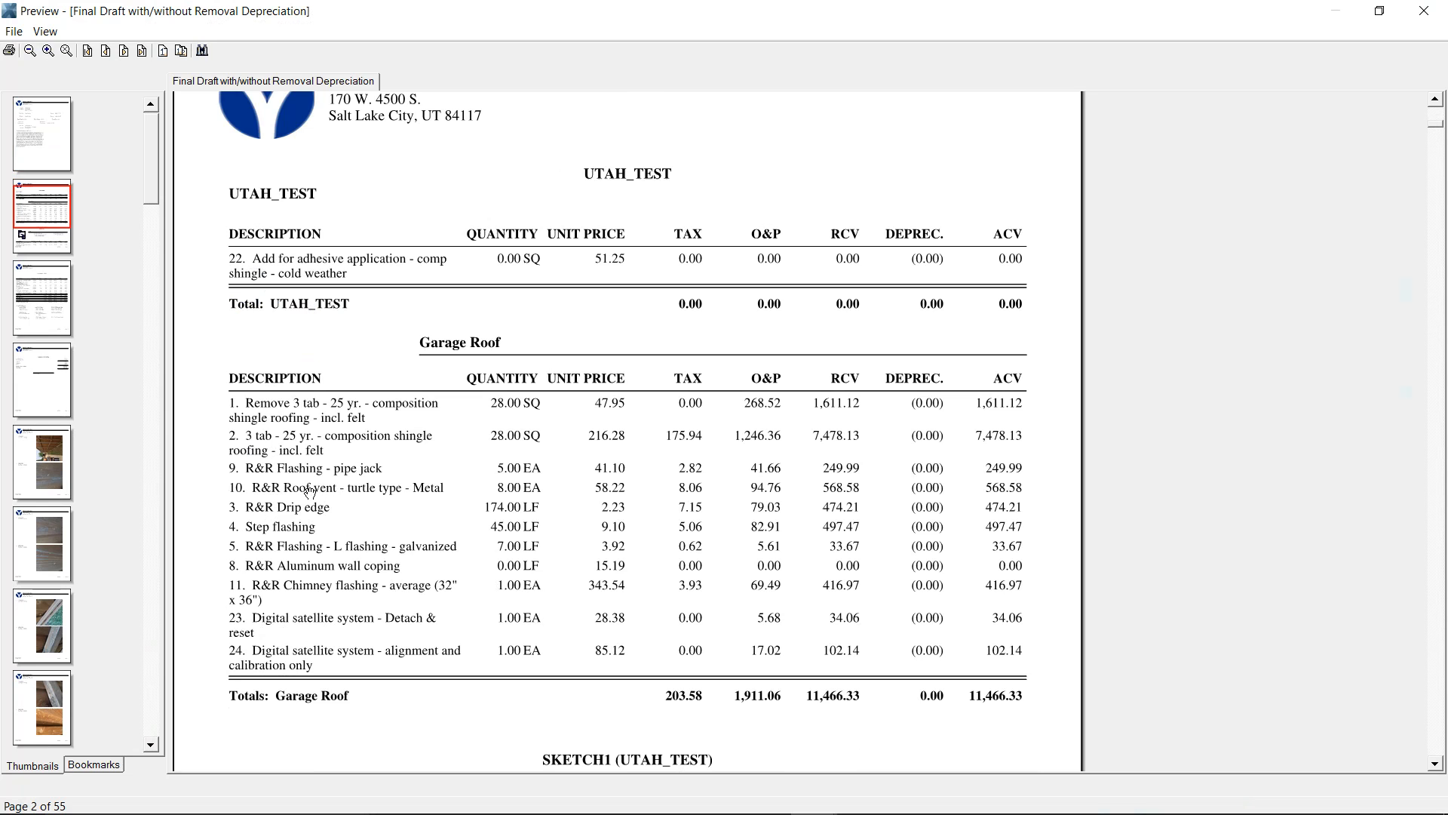
pyautogui.moveTo(305, 652)
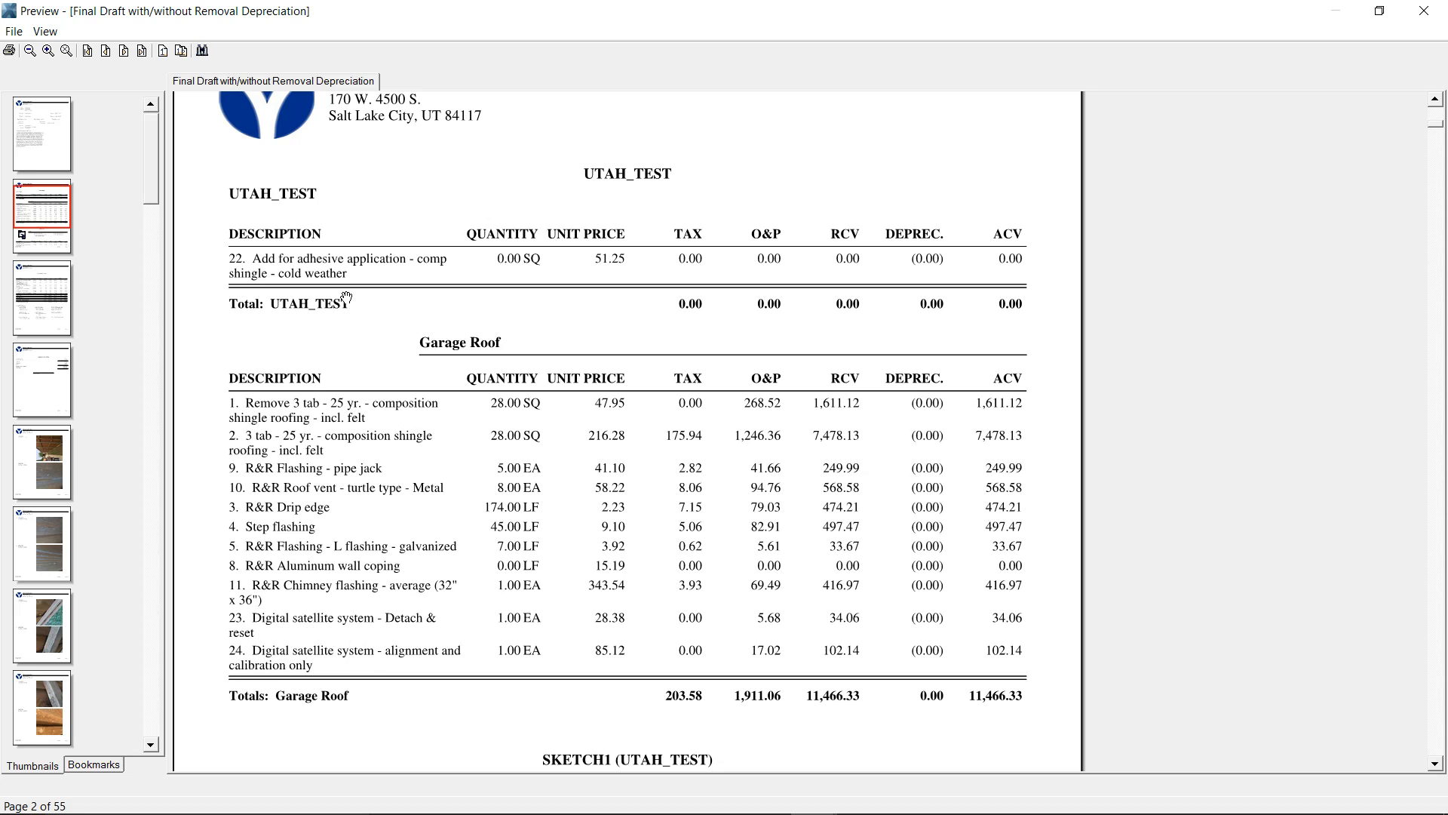
# - Close the preview and Estimate Reports, confirming Print gives no resequence prompt yet
pyautogui.click(14, 30)
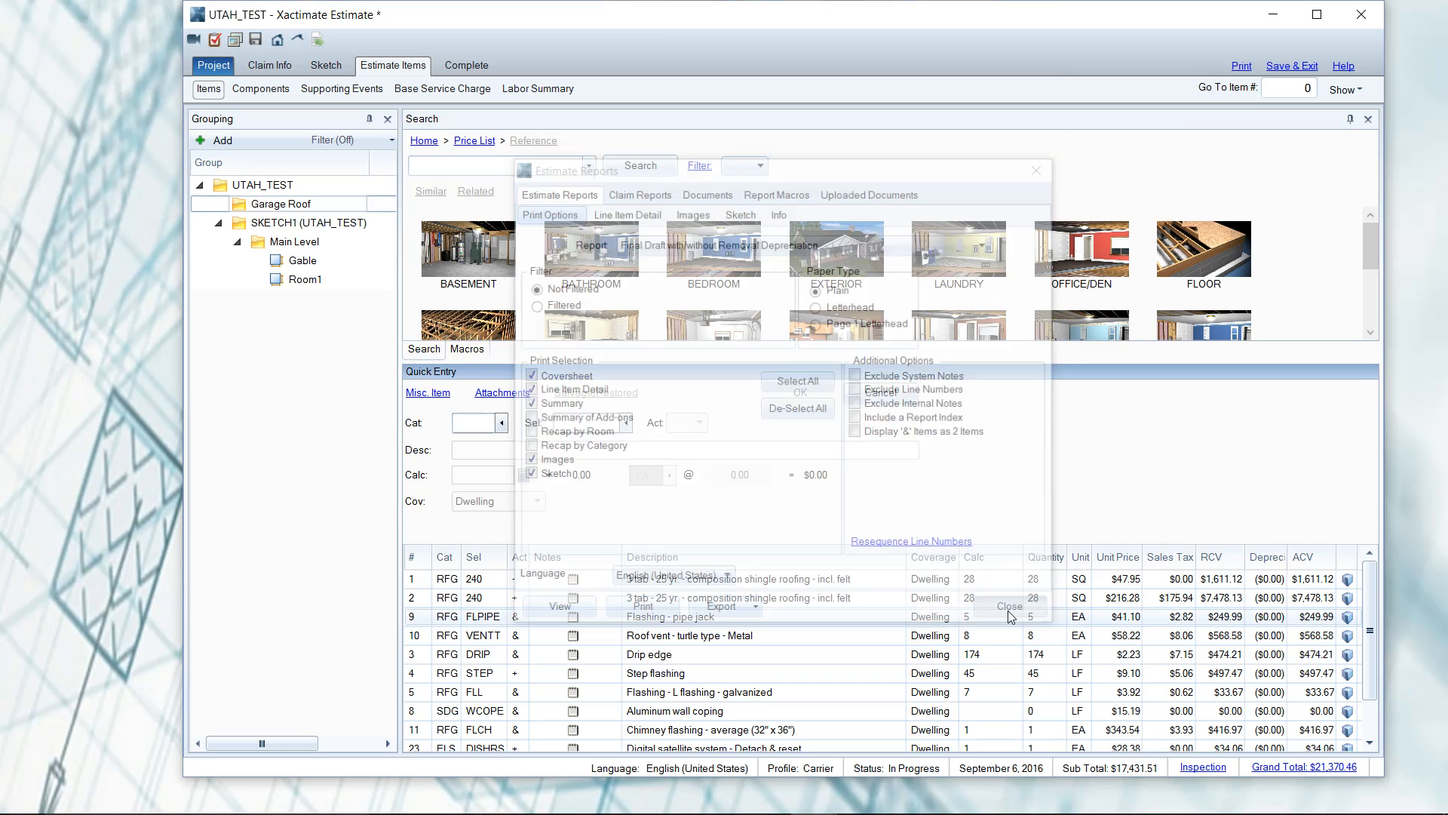
pyautogui.click(1010, 607)
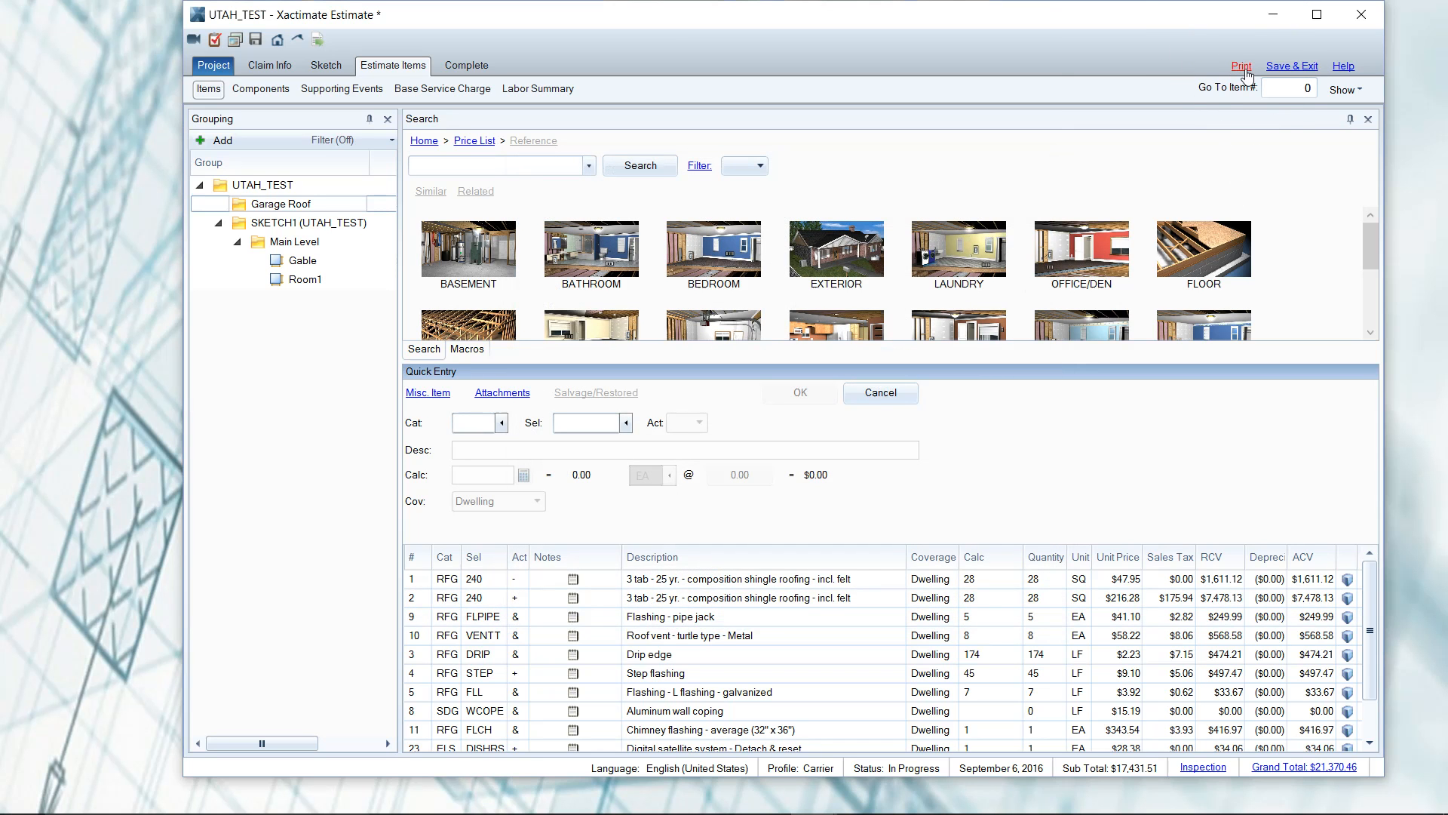
pyautogui.click(1240, 65)
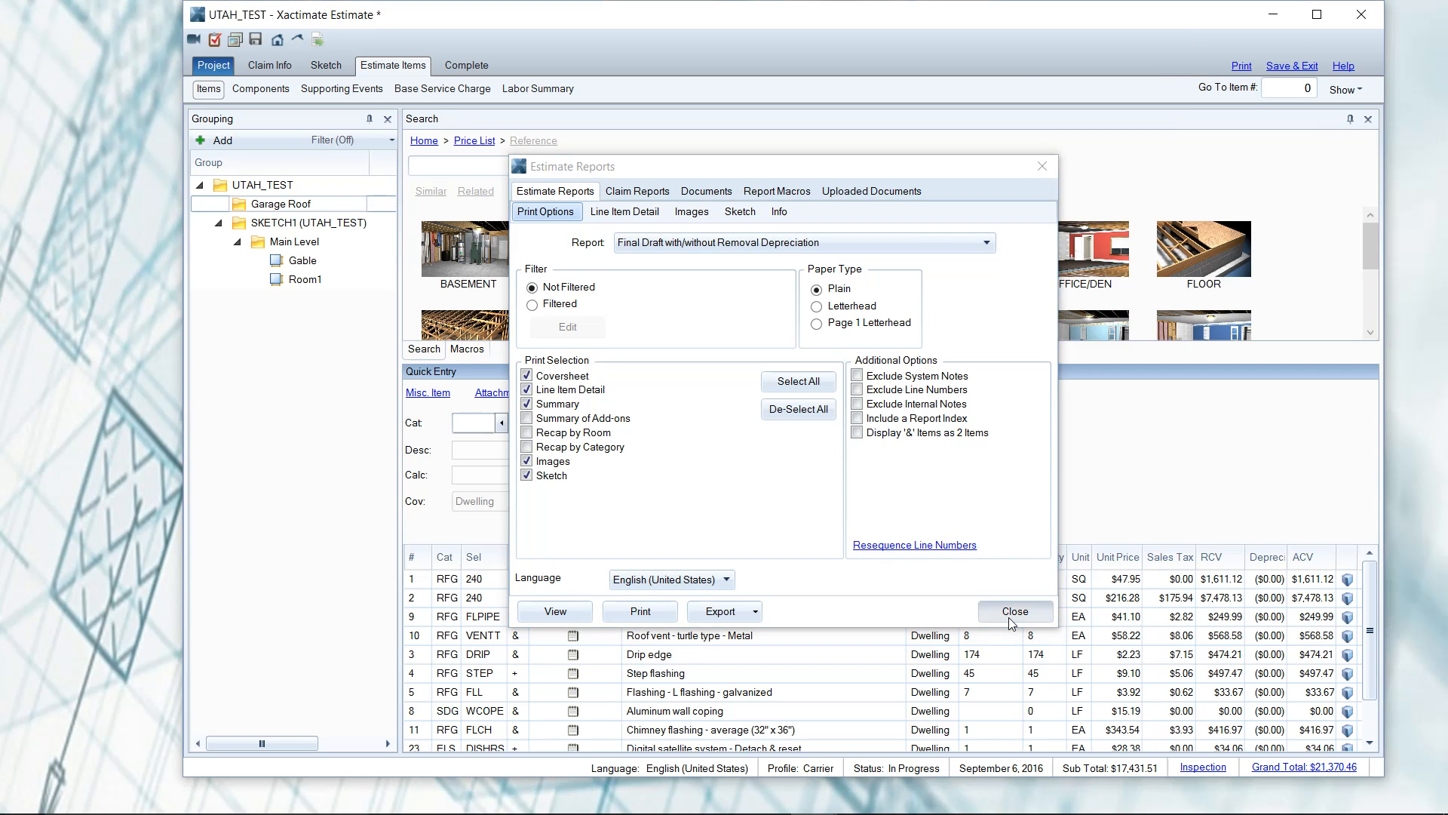
pyautogui.click(1014, 611)
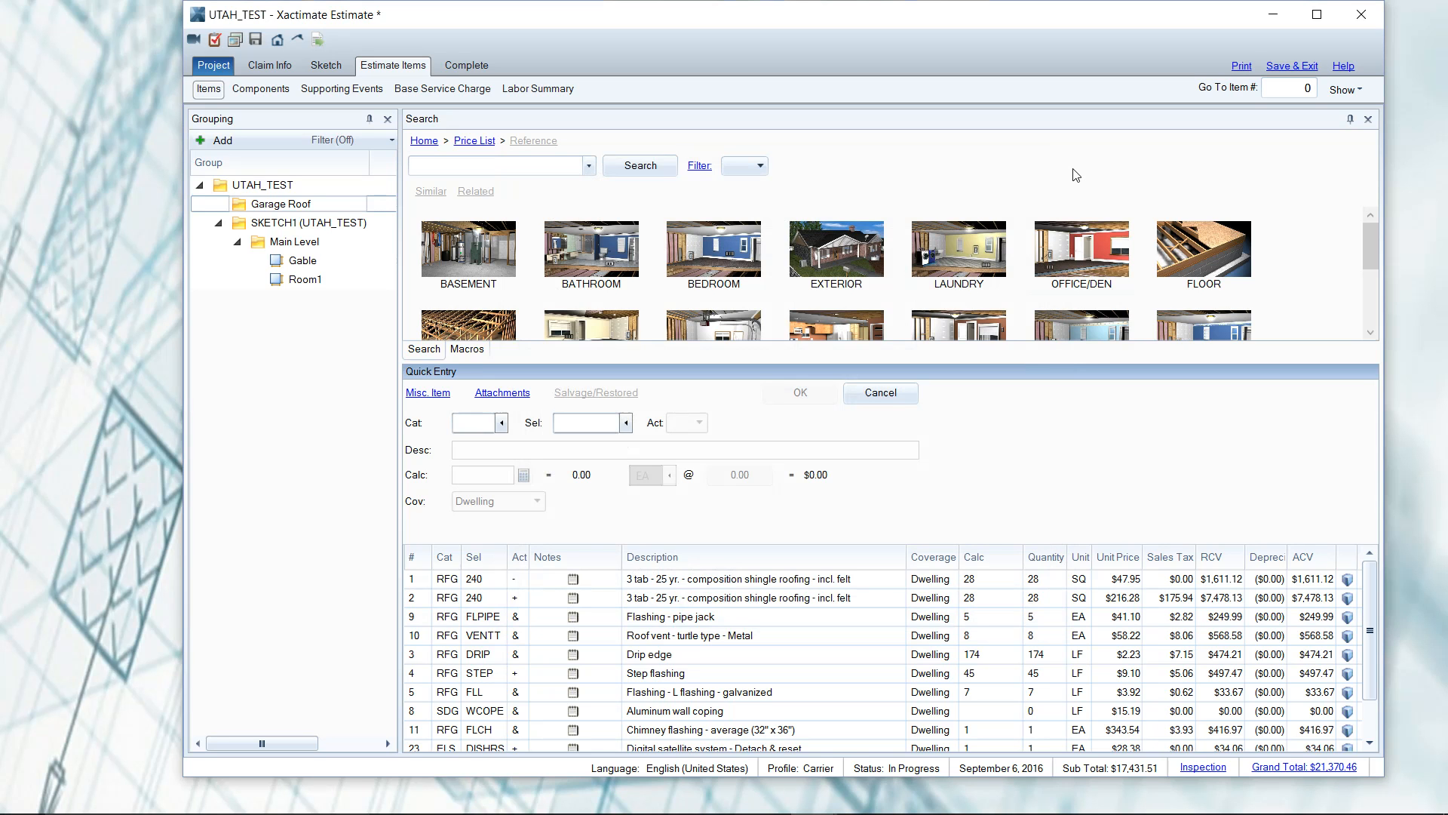
pyautogui.moveTo(1118, 118)
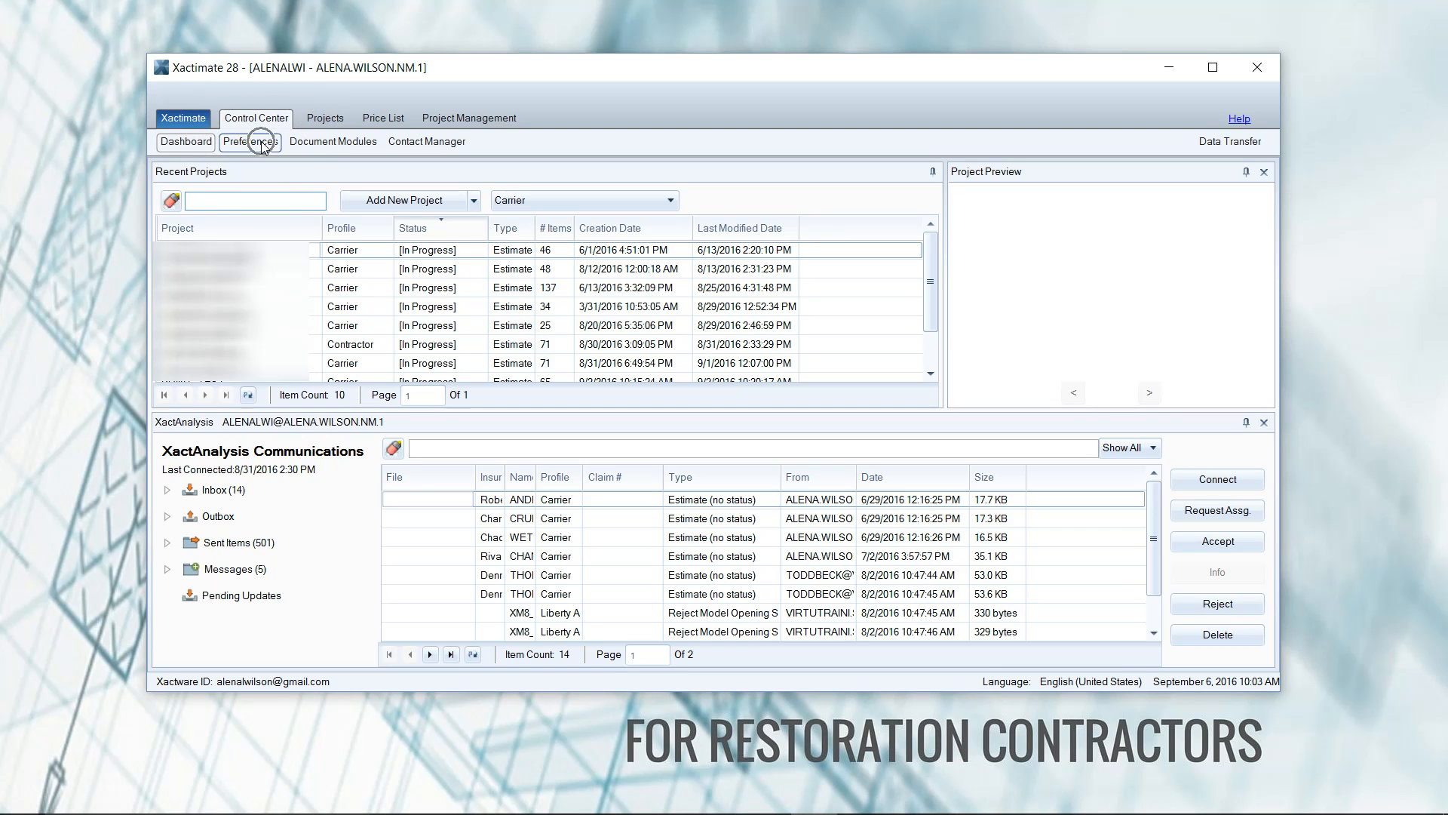
# - Show Control Center preferences with Settings on Profile and User on All Users
pyautogui.click(249, 142)
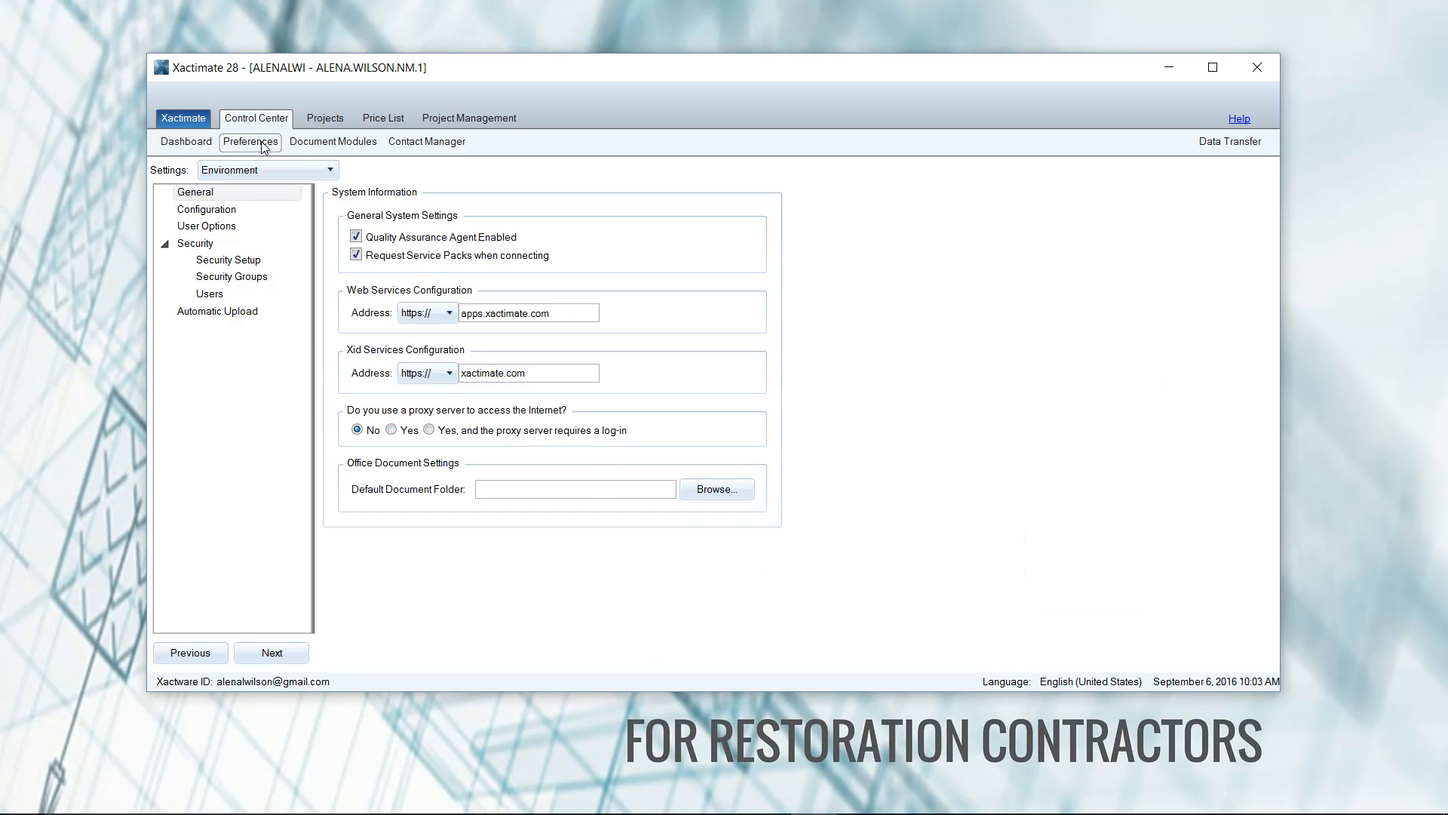
pyautogui.moveTo(201, 192)
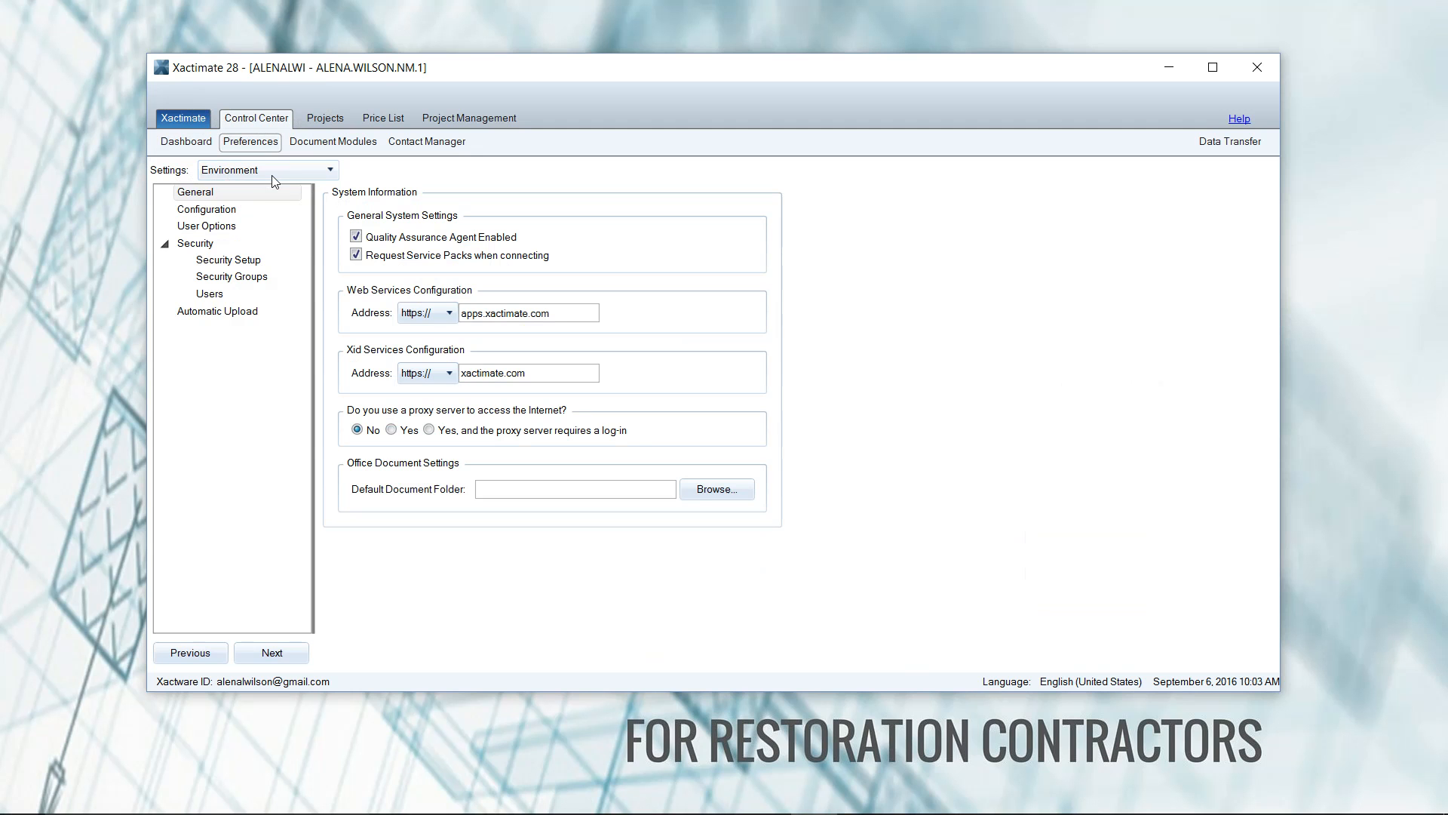
pyautogui.moveTo(326, 179)
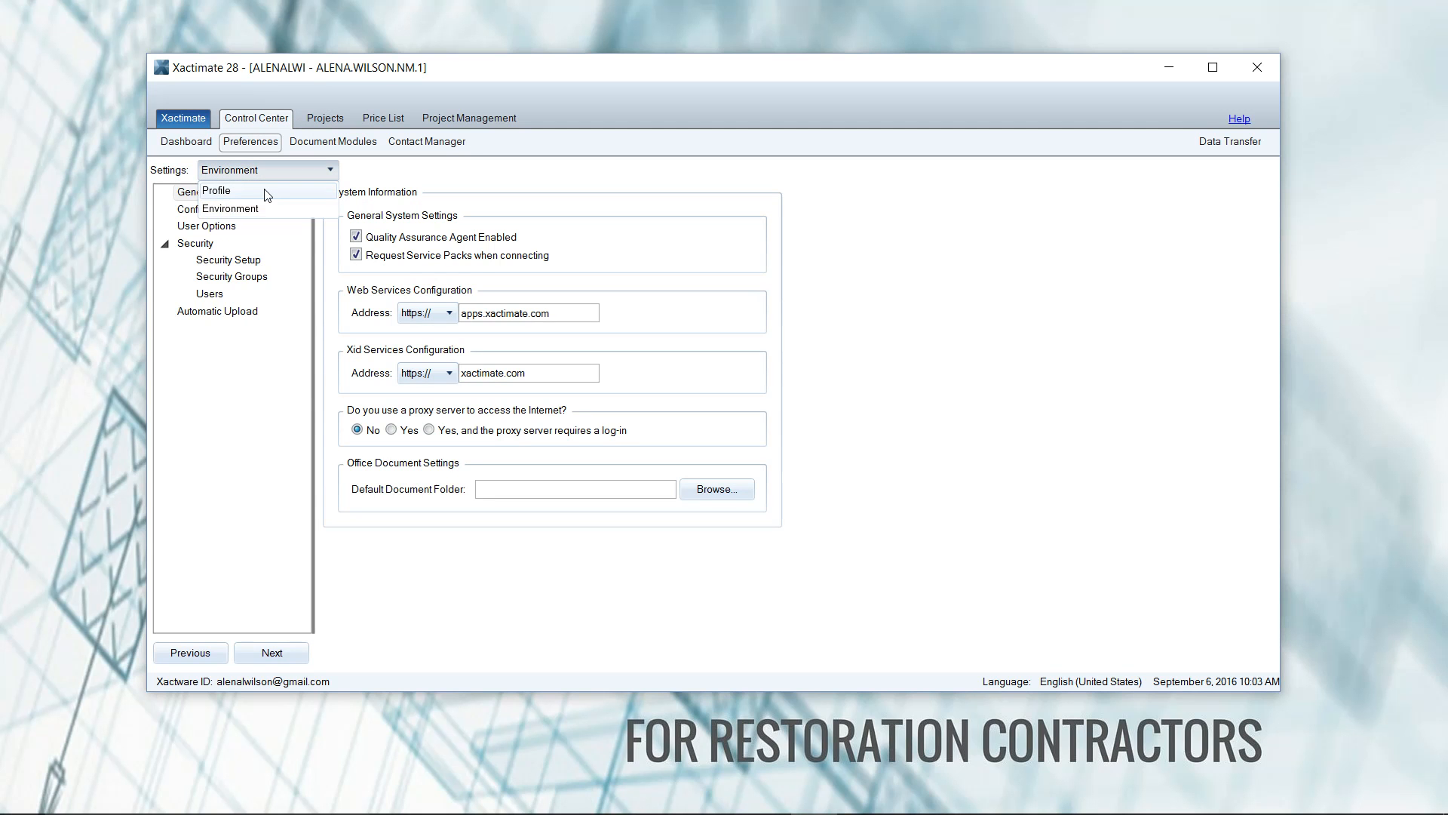
pyautogui.click(216, 192)
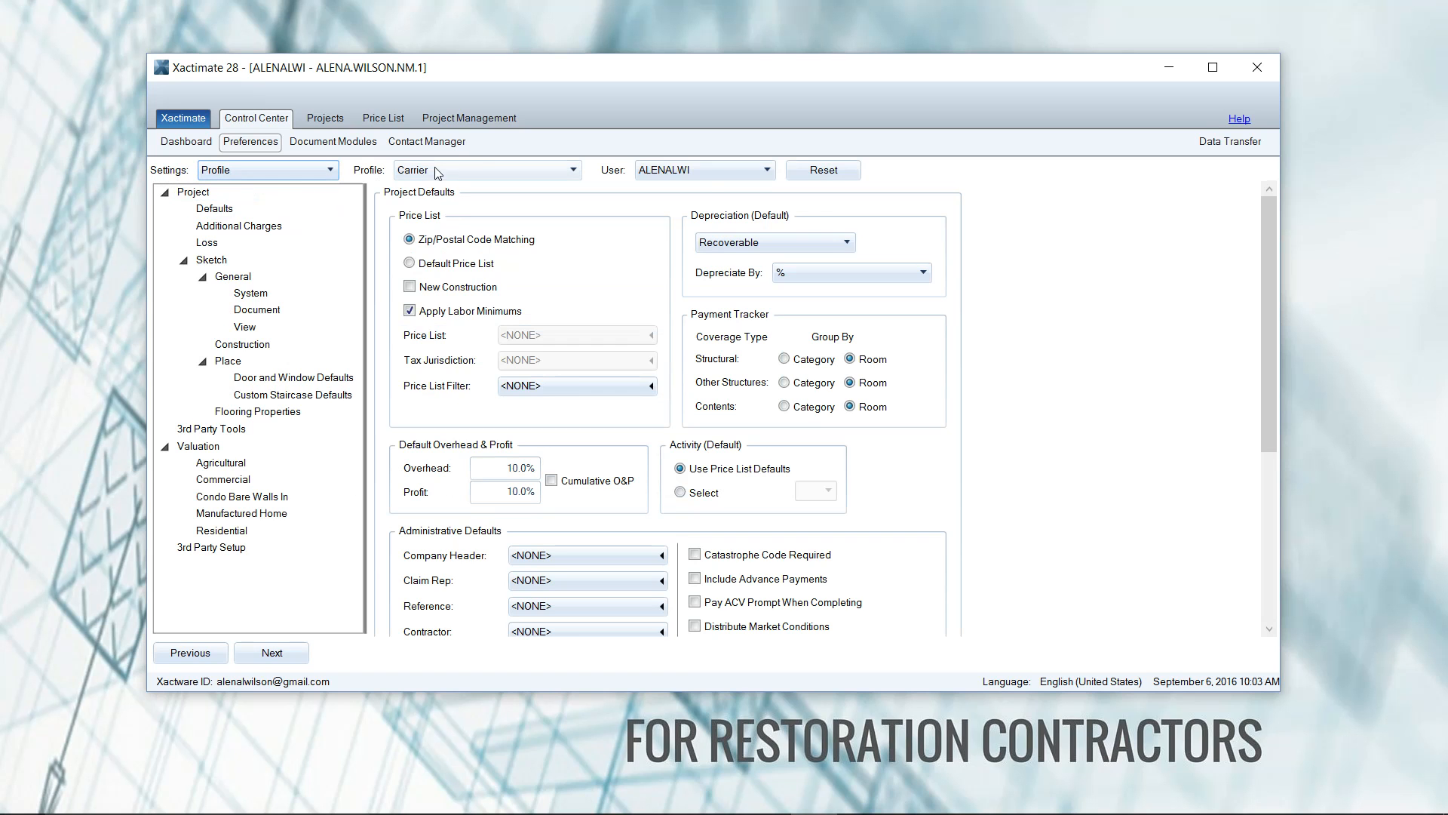
pyautogui.moveTo(706, 178)
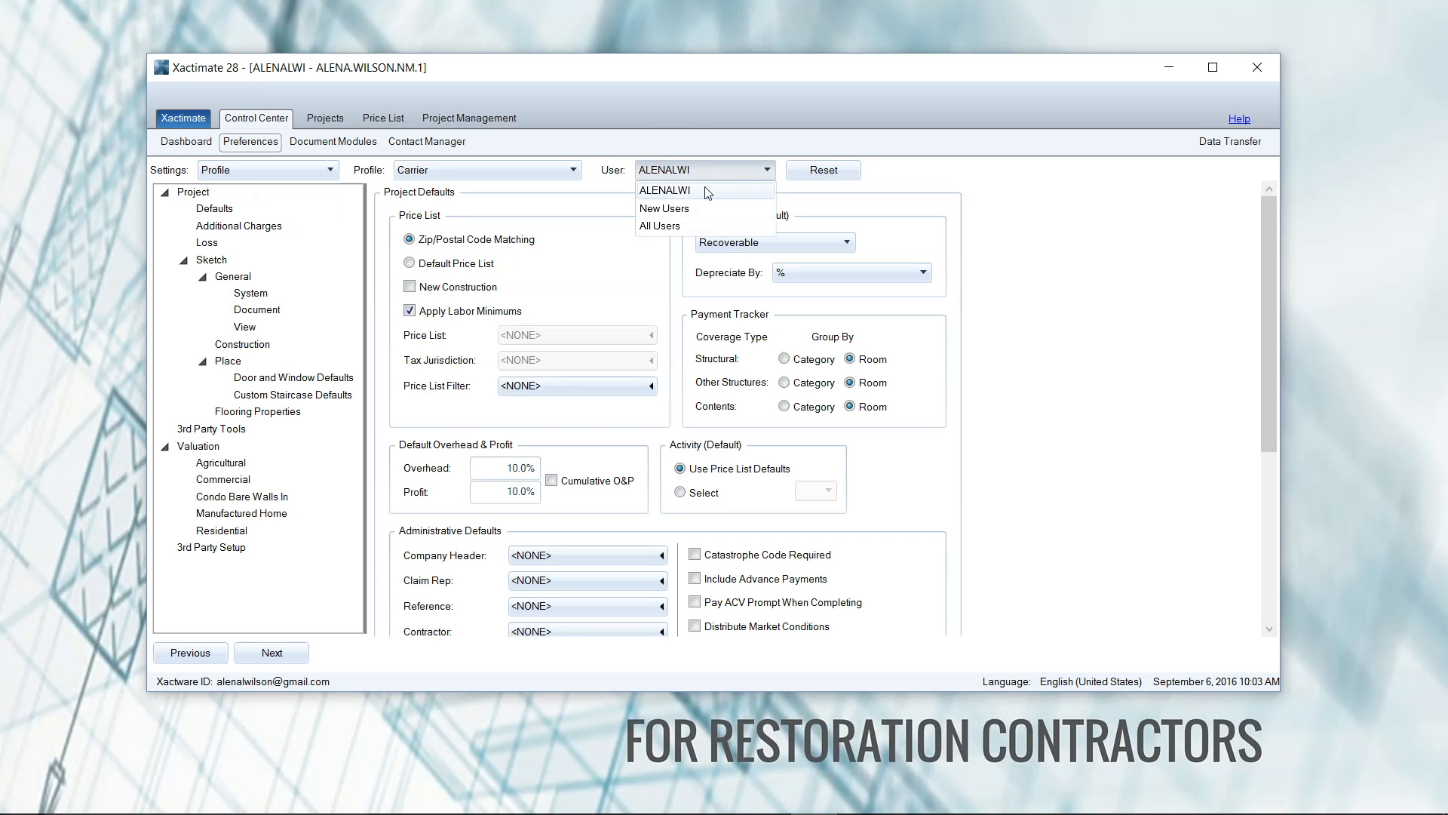
pyautogui.click(658, 190)
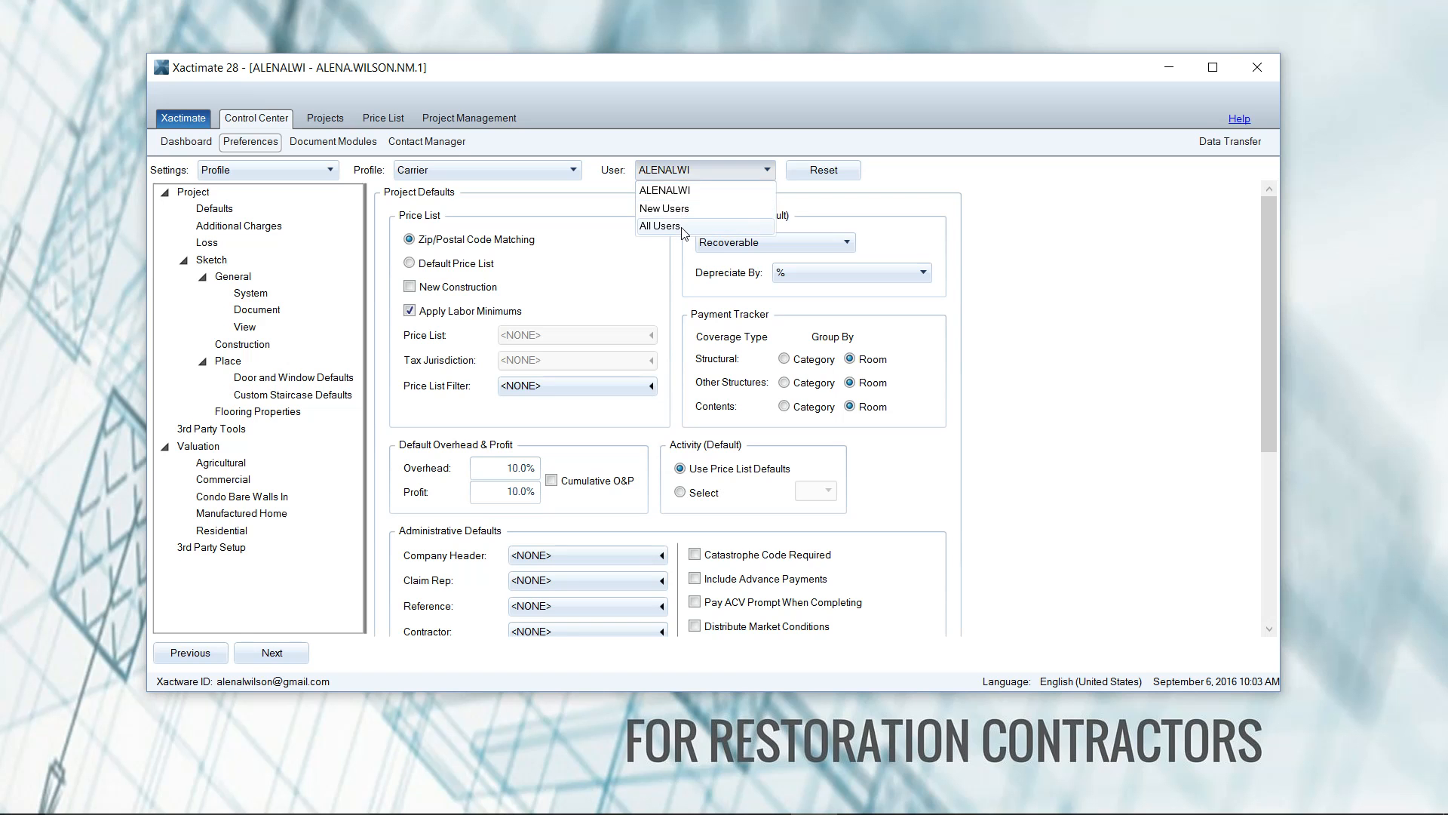
pyautogui.click(660, 227)
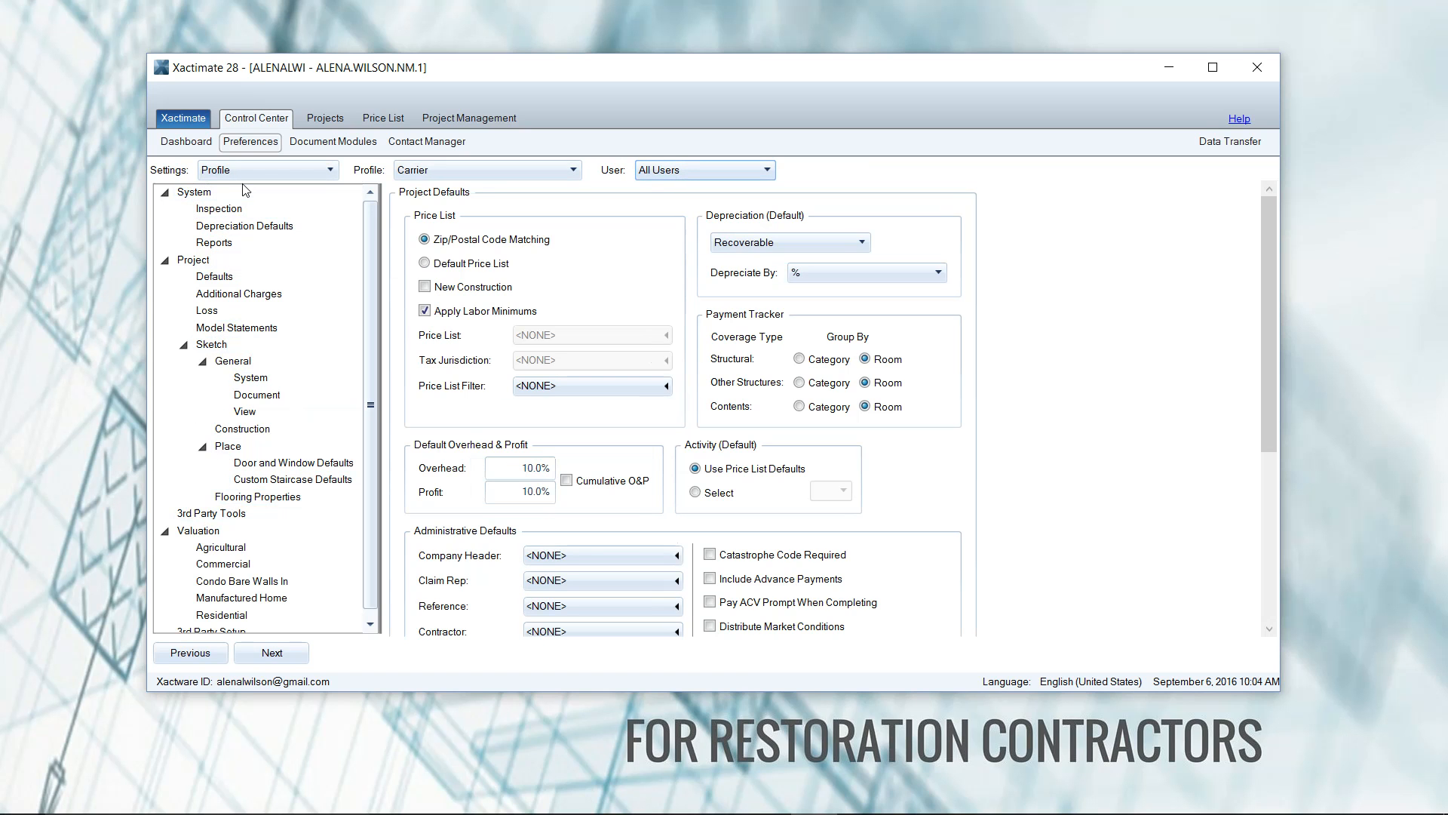
# - Tick 'Resequence Line Number Prompt on Print' under System > Reports Resequencing Preferences
pyautogui.click(195, 192)
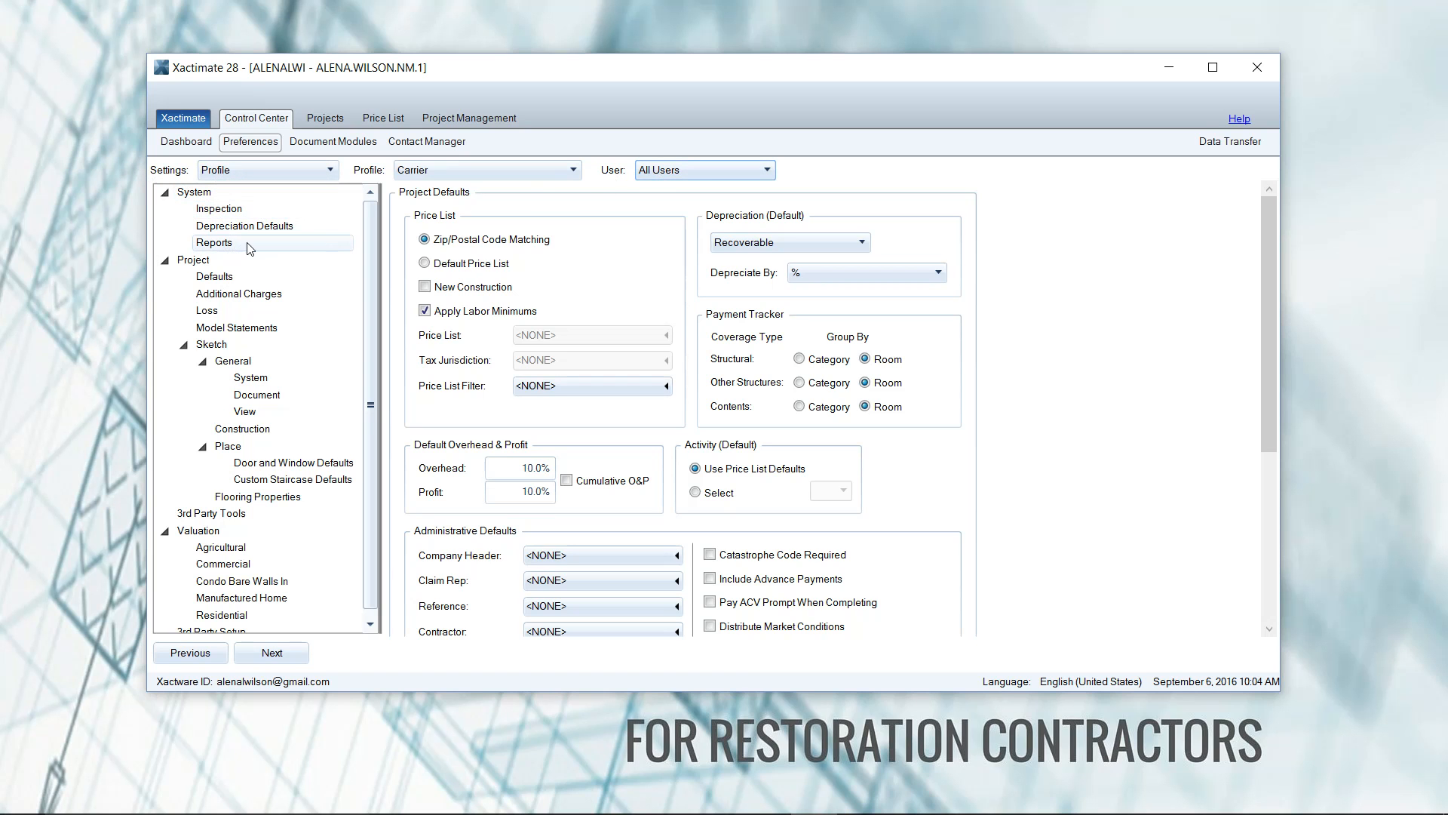
pyautogui.click(215, 242)
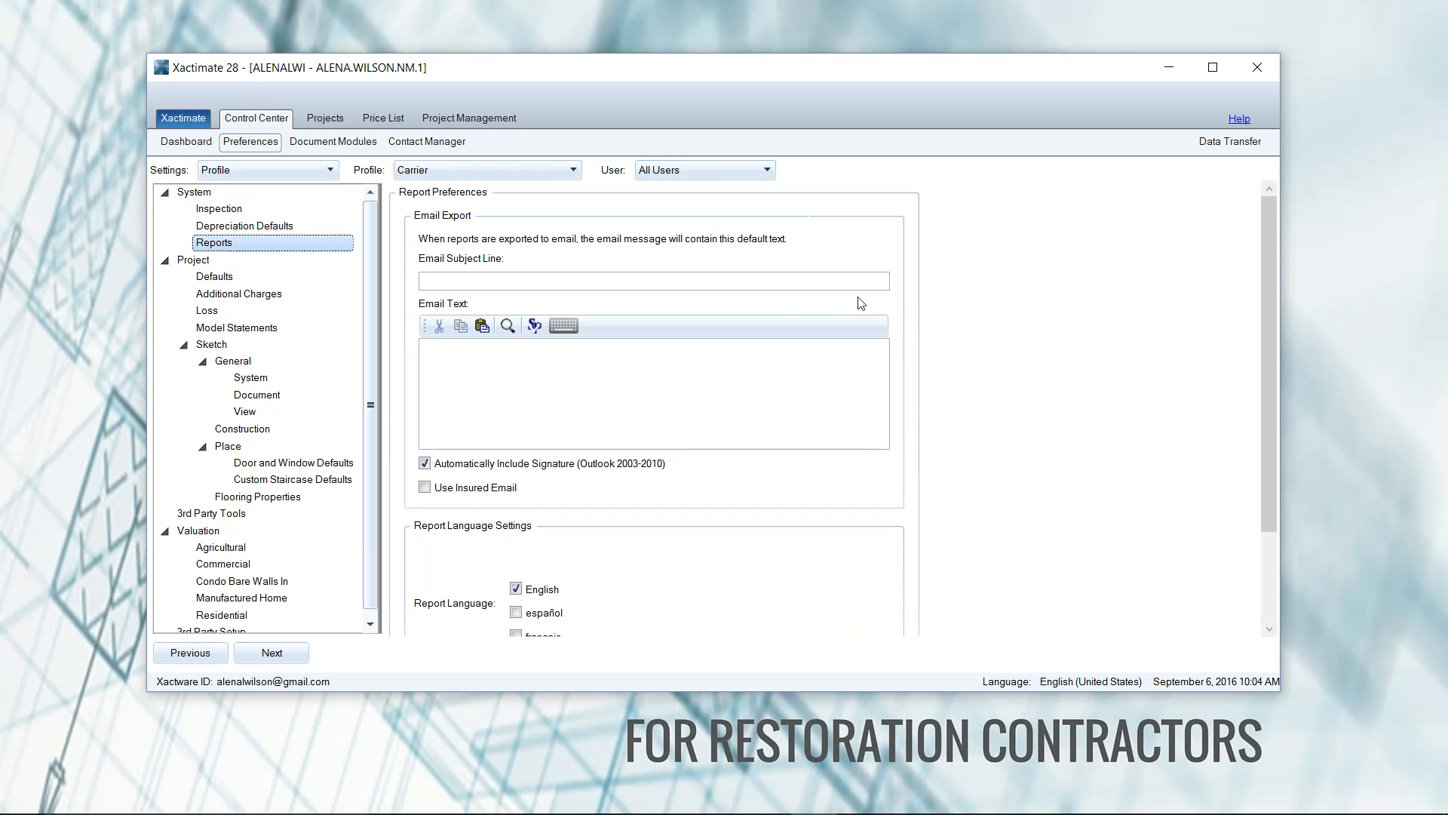
pyautogui.scroll(-3)
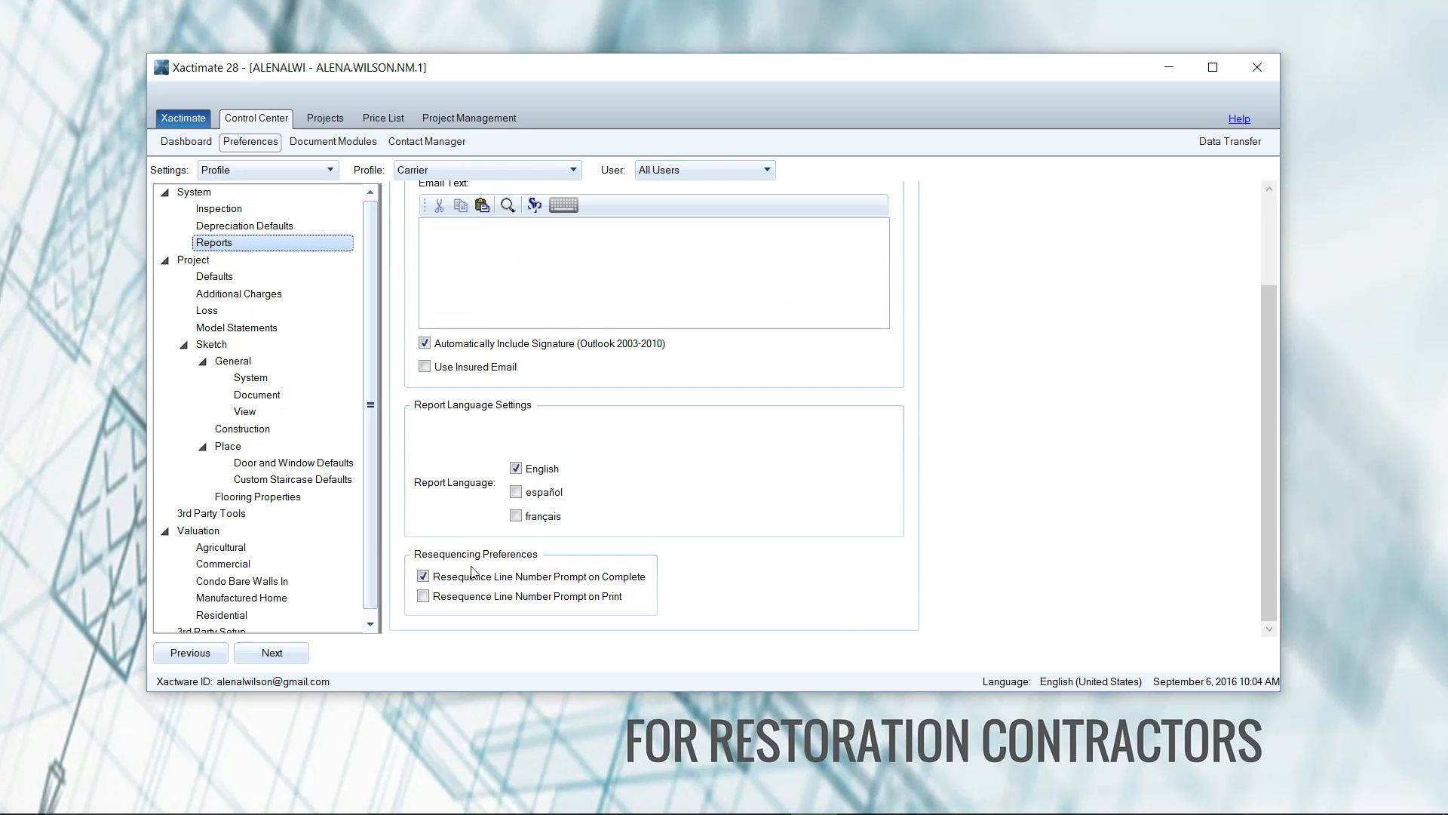
pyautogui.click(424, 596)
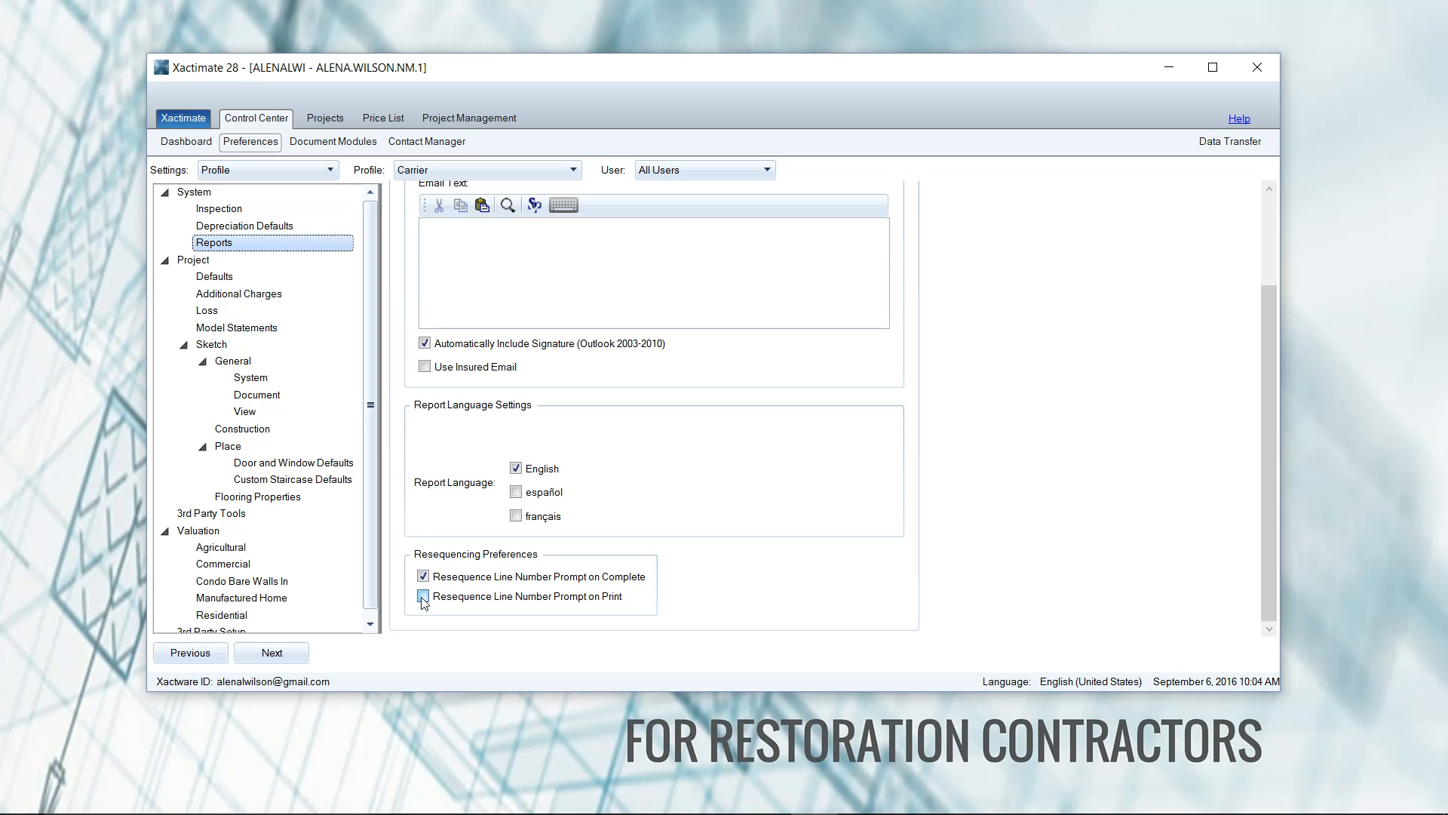
pyautogui.click(423, 596)
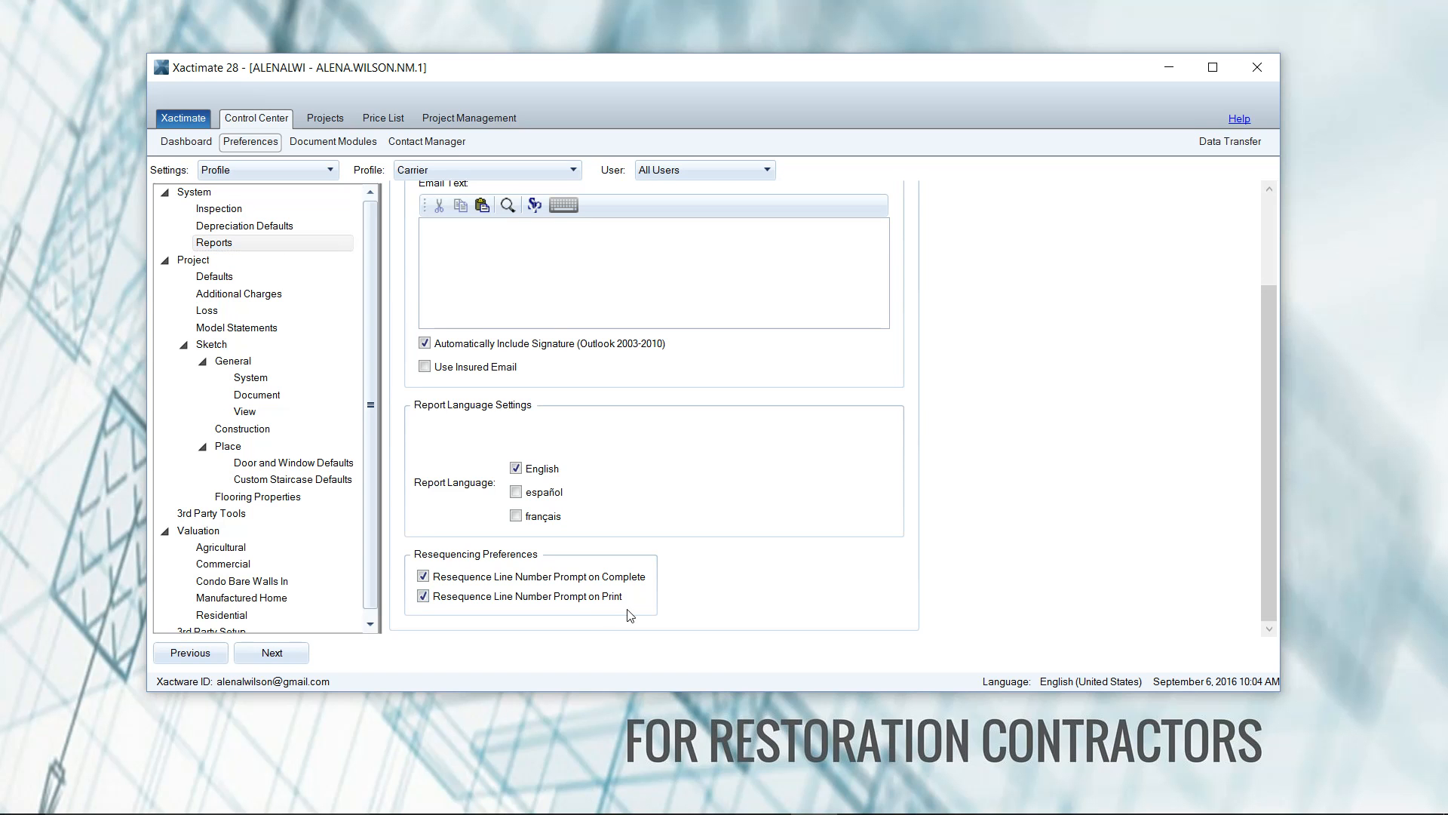
pyautogui.moveTo(575, 616)
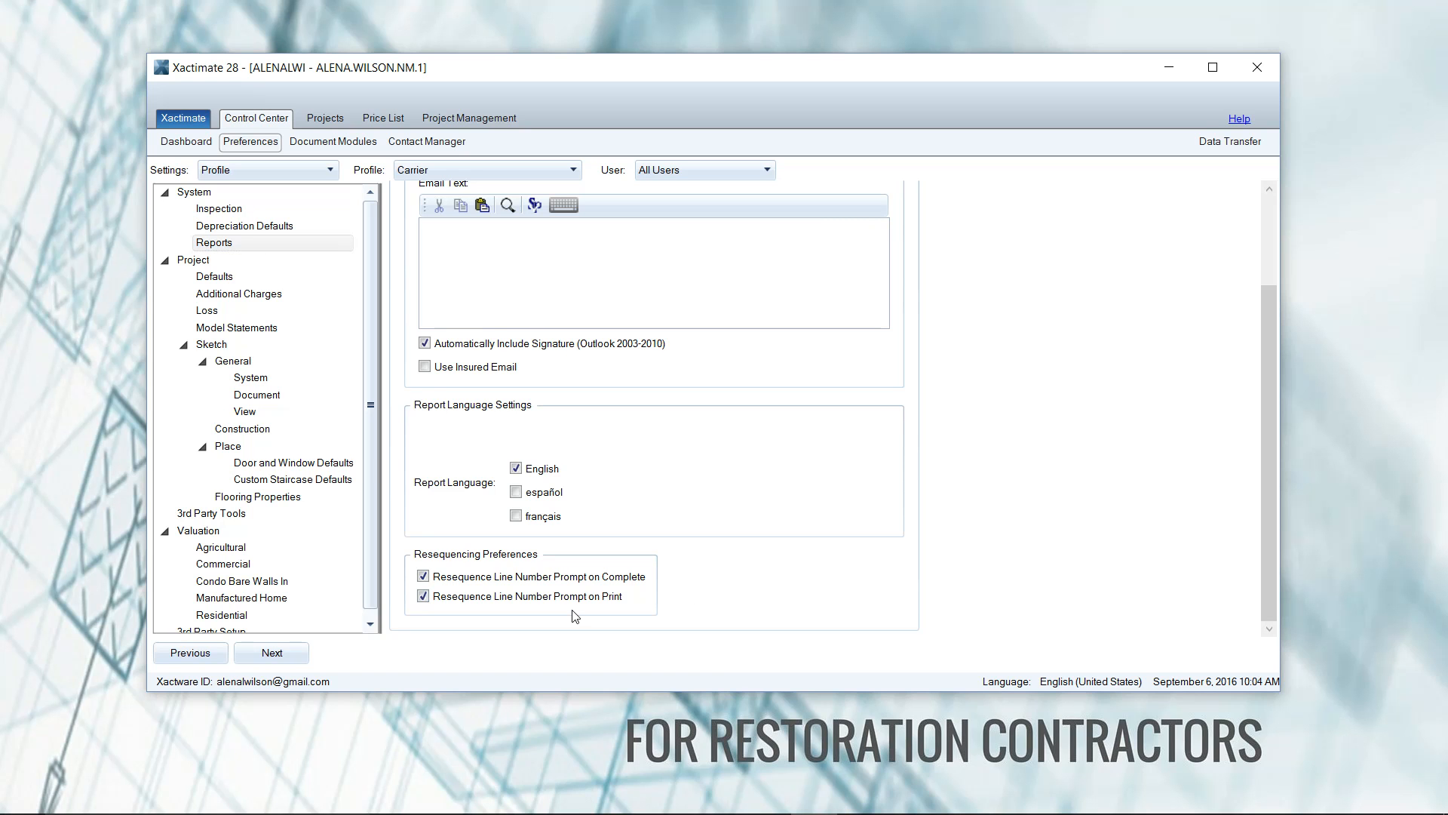
pyautogui.click(213, 208)
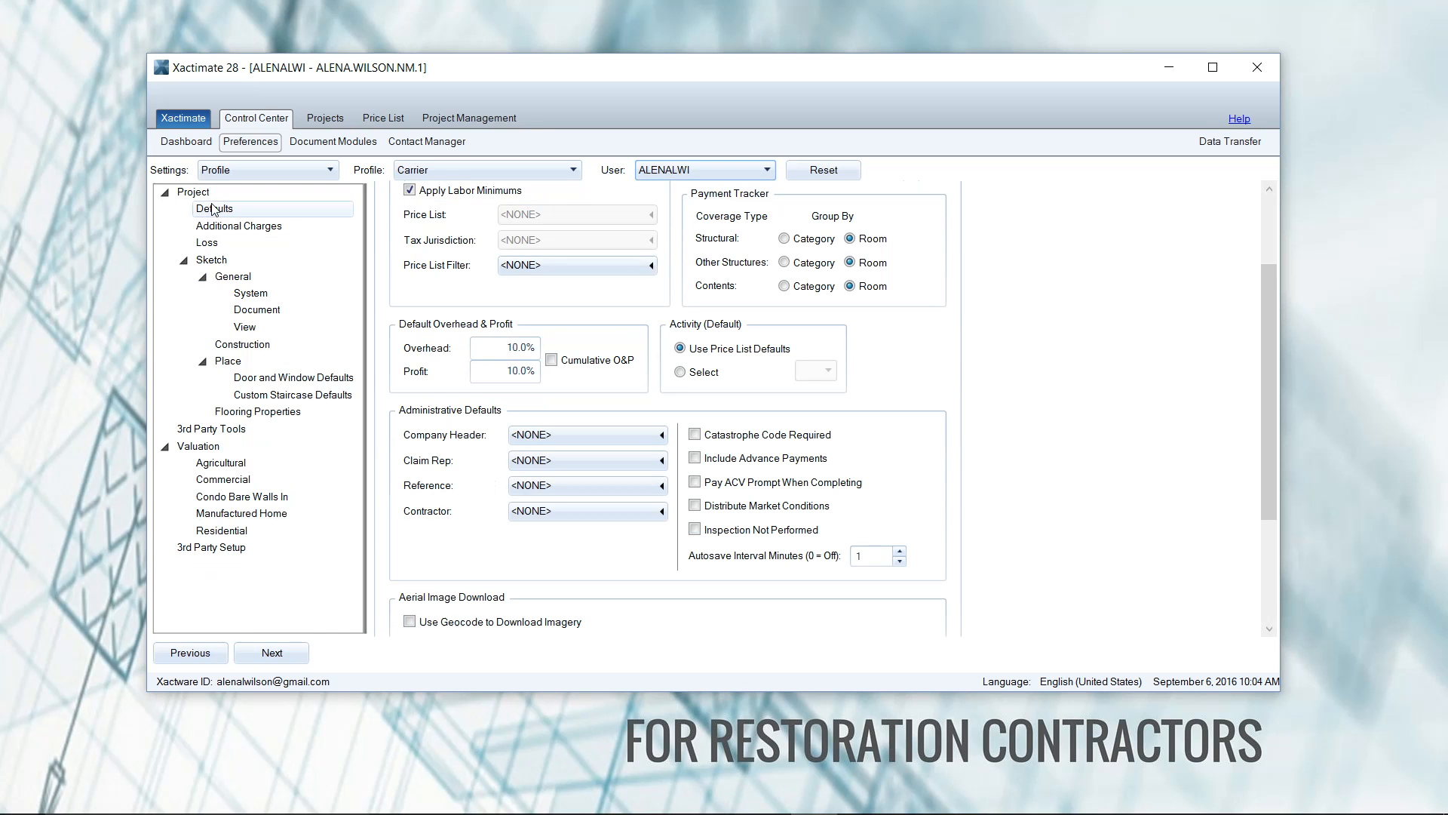
# - Show the Contractor profile's report preferences for all users, where the prompt stays off
pyautogui.click(207, 241)
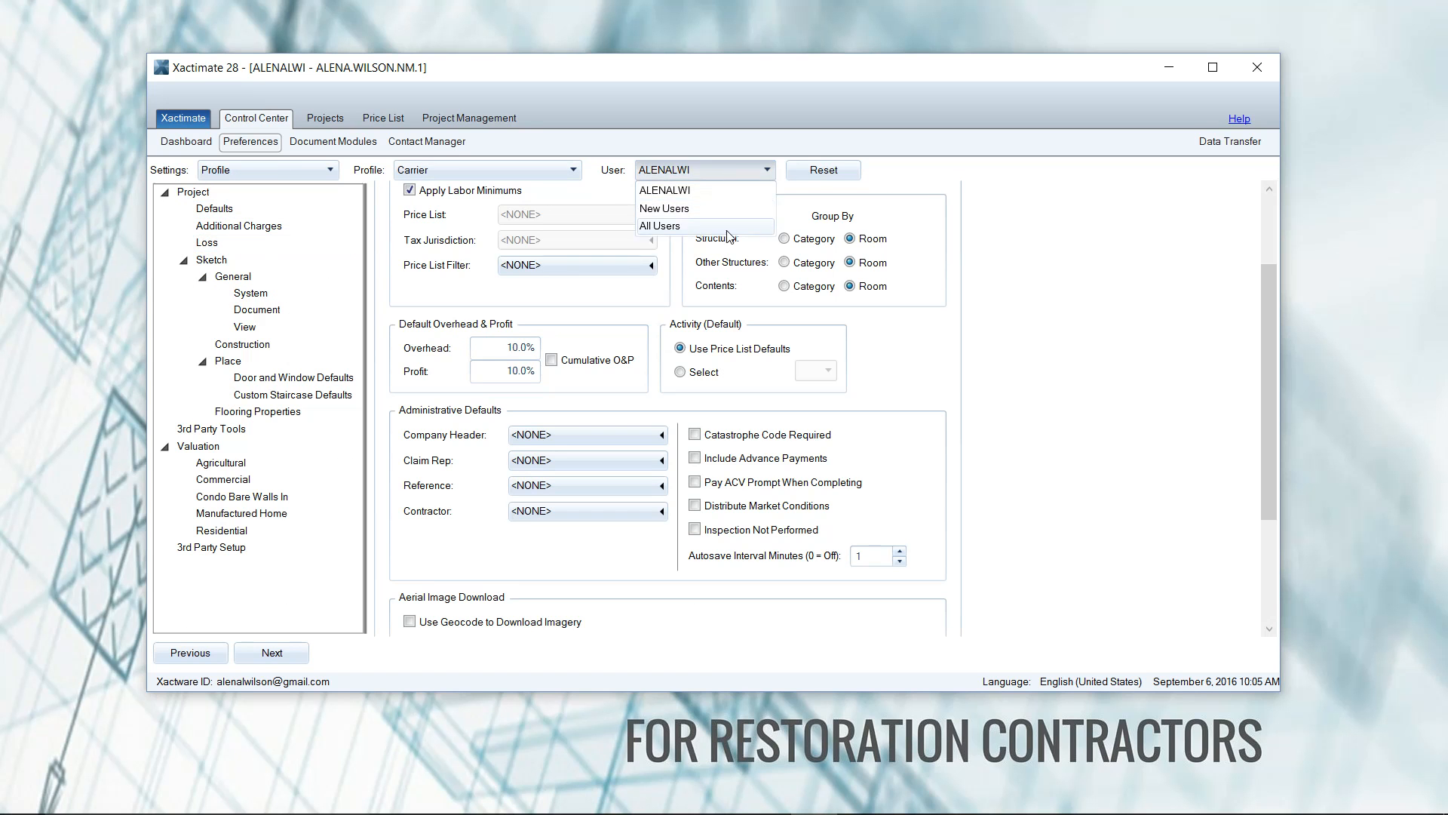
pyautogui.click(659, 225)
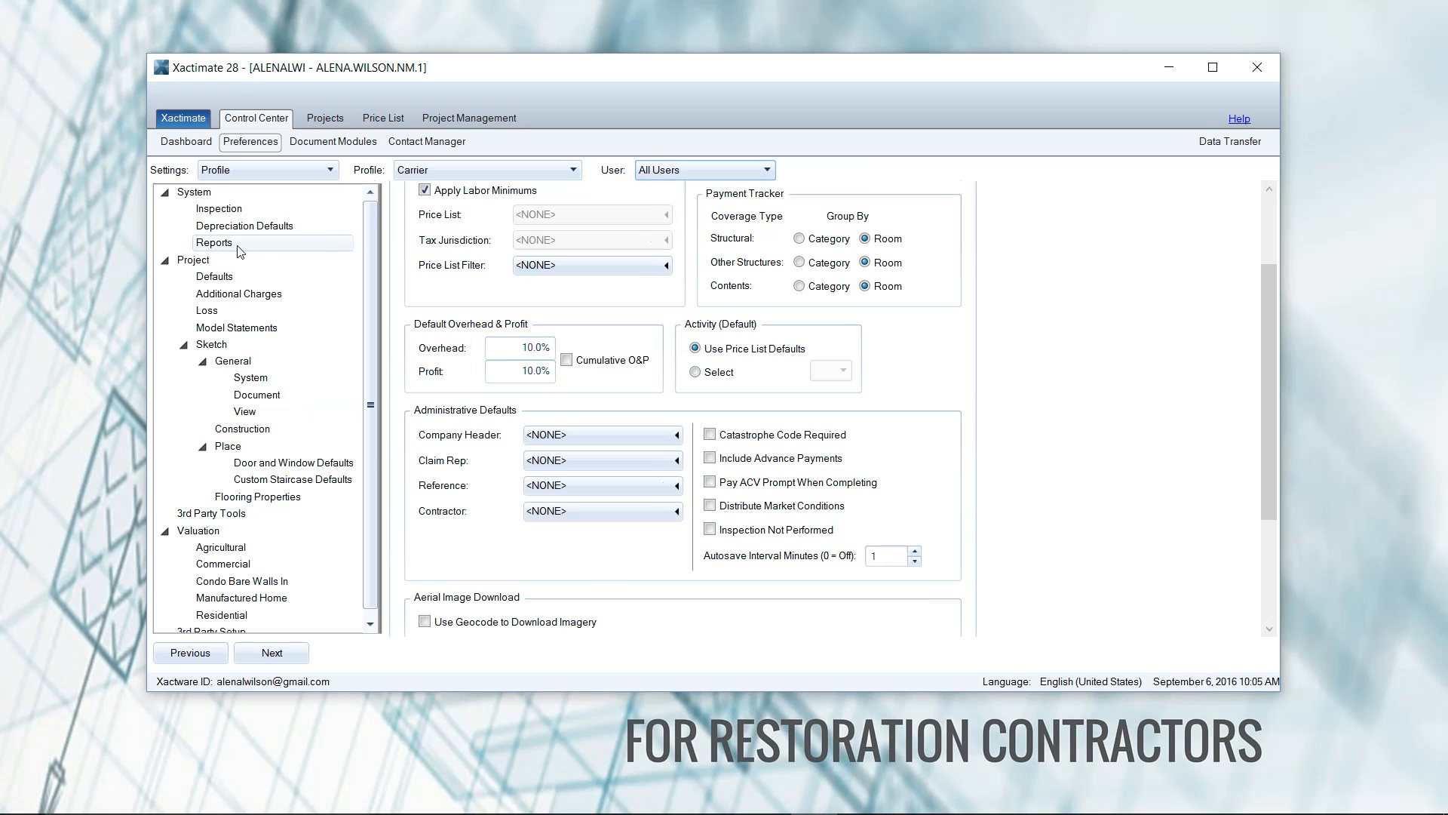
pyautogui.click(212, 241)
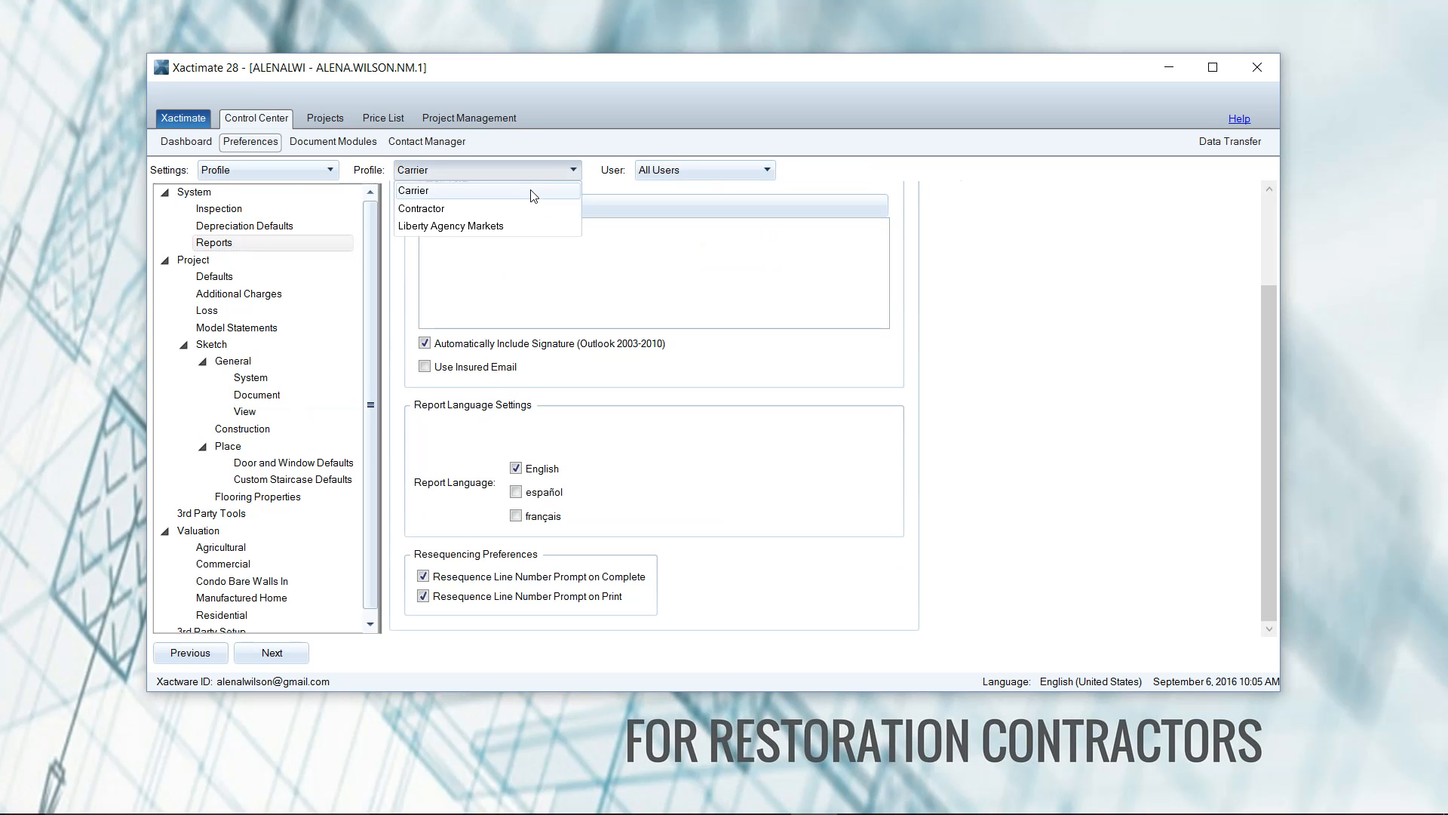
pyautogui.click(421, 208)
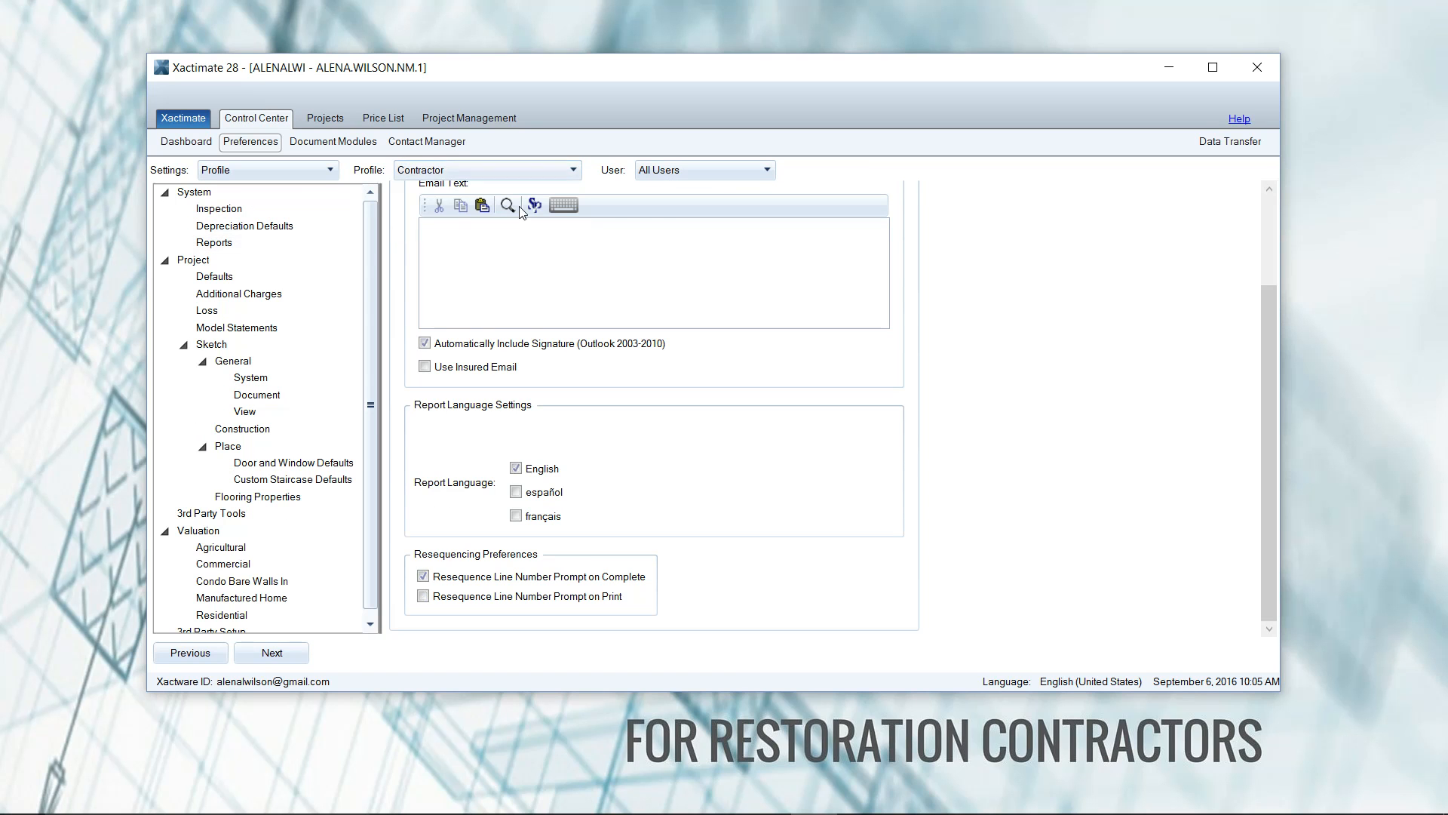
# - Switch the report preferences back to the Carrier profile
pyautogui.click(213, 241)
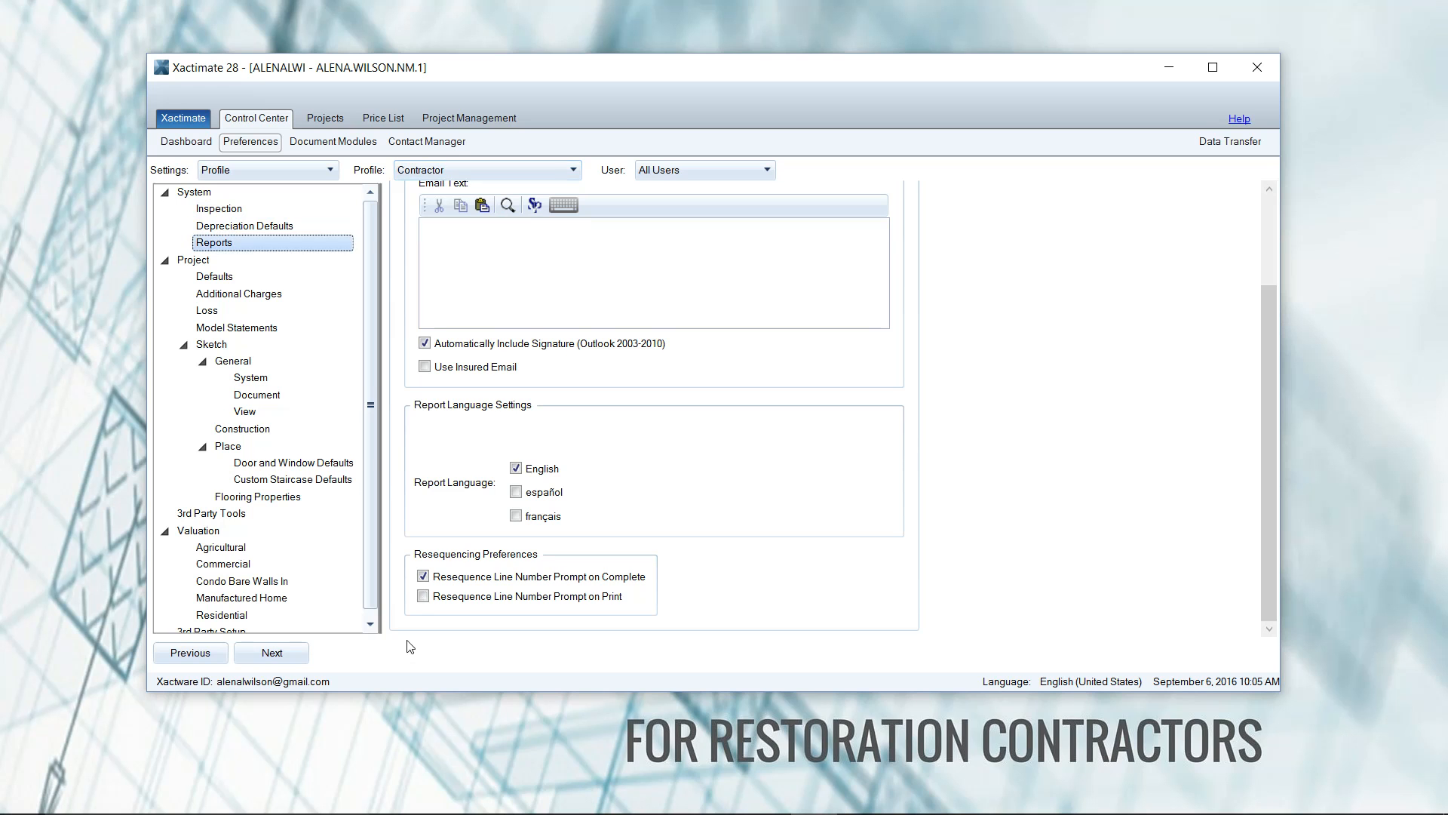
pyautogui.click(424, 596)
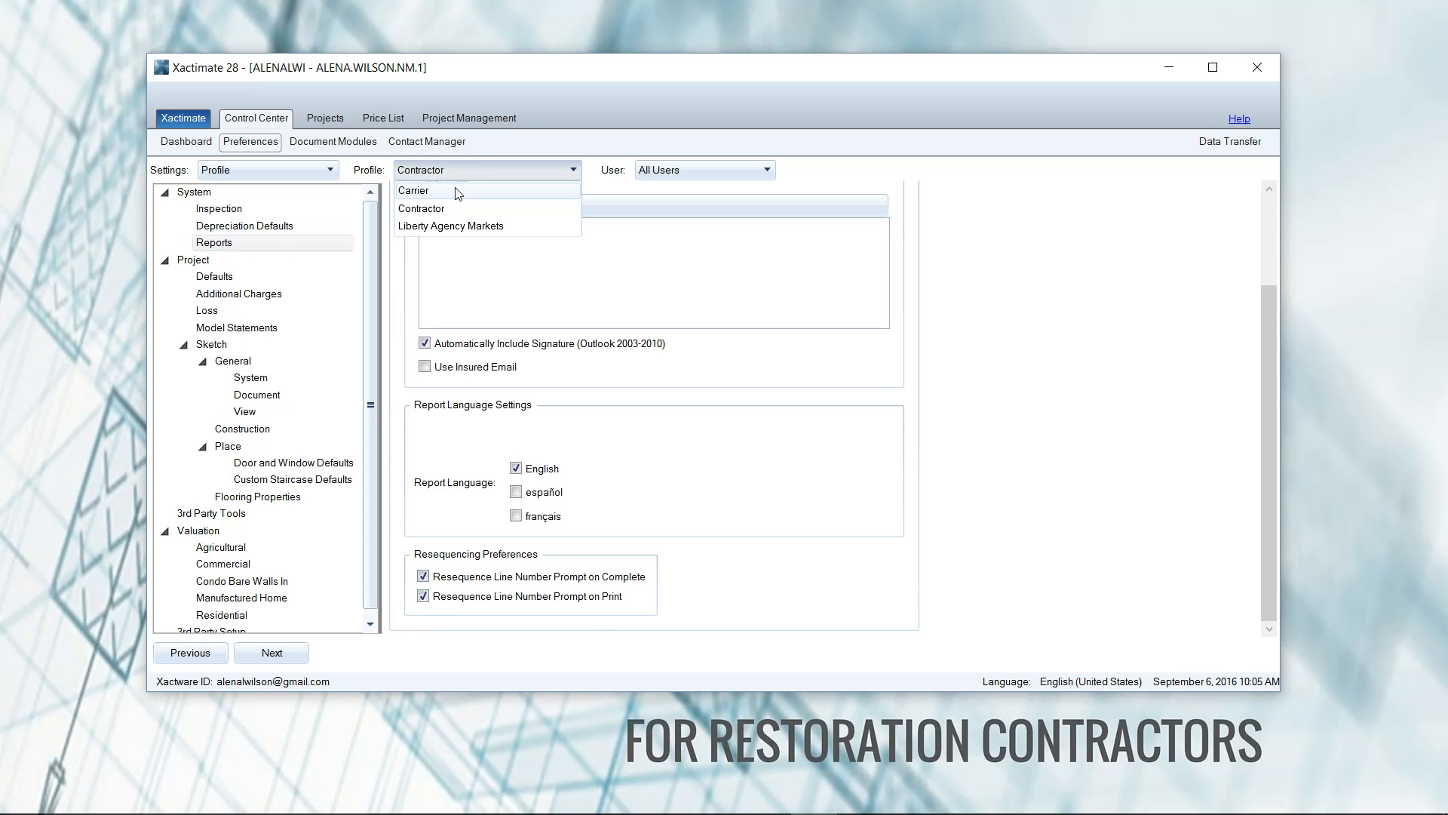
pyautogui.click(413, 190)
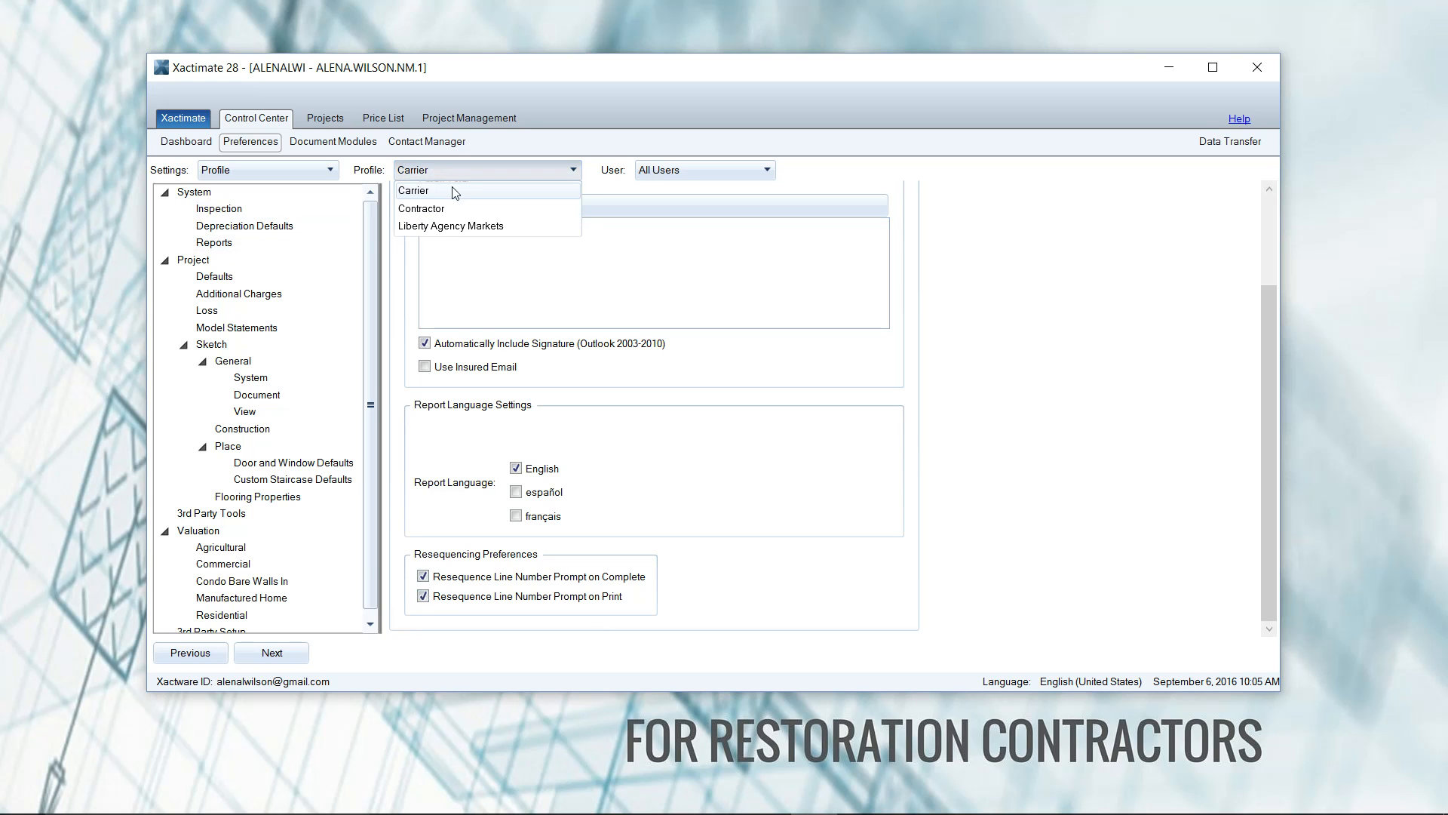
pyautogui.click(421, 208)
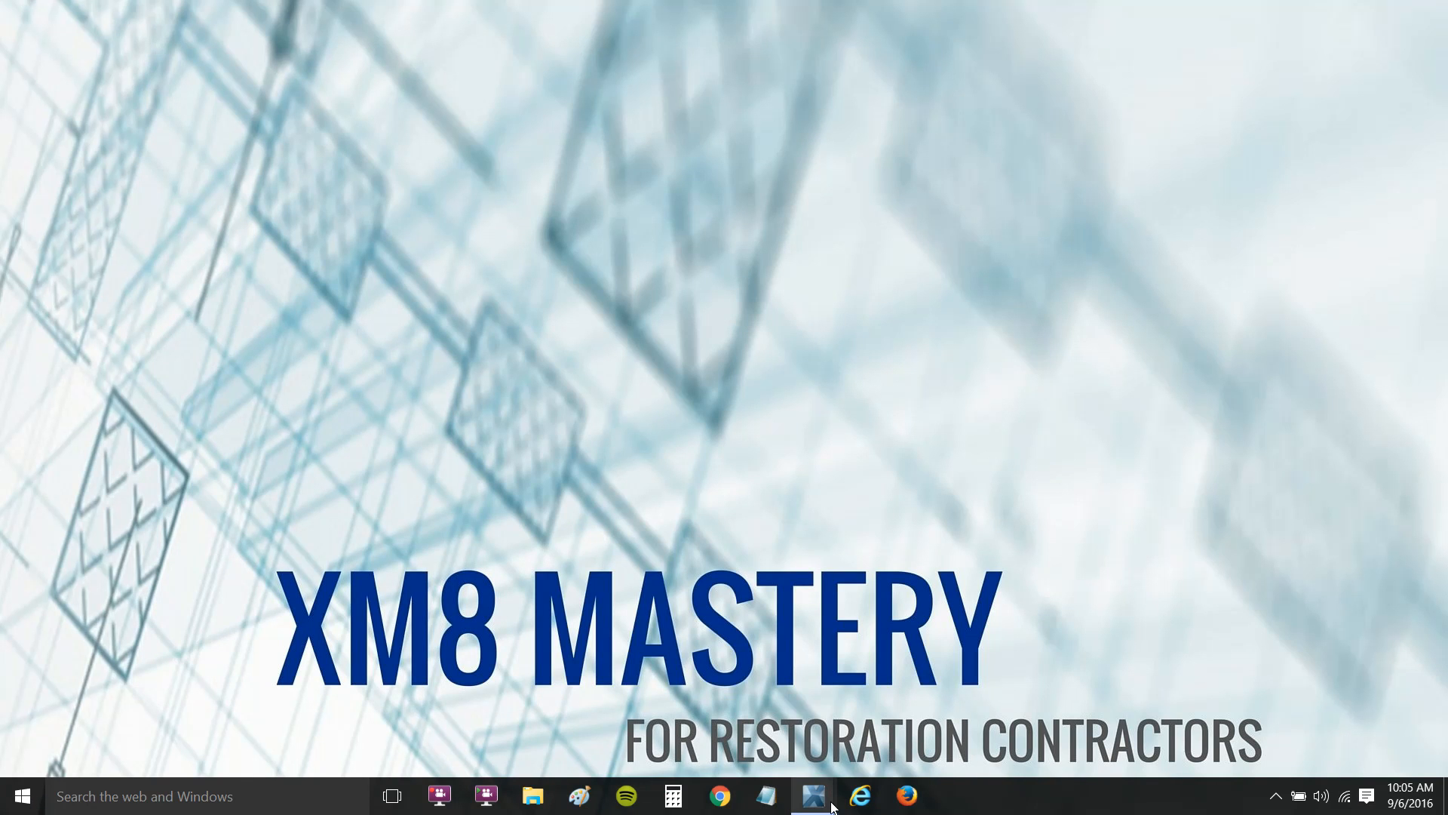
# - Print the UTAH_TEST estimate and answer Yes to resequence the line numbers
pyautogui.click(812, 795)
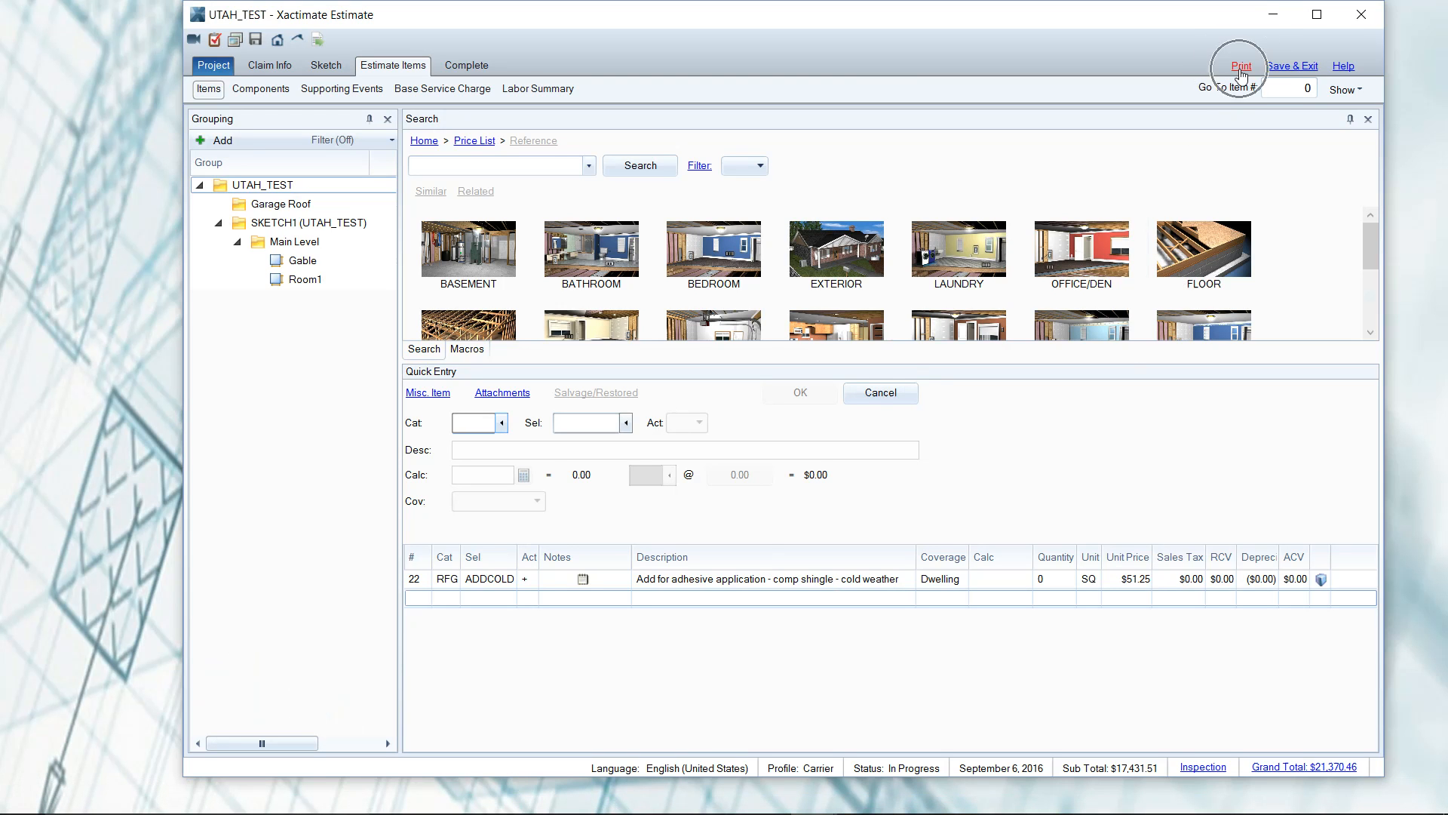
pyautogui.click(1242, 64)
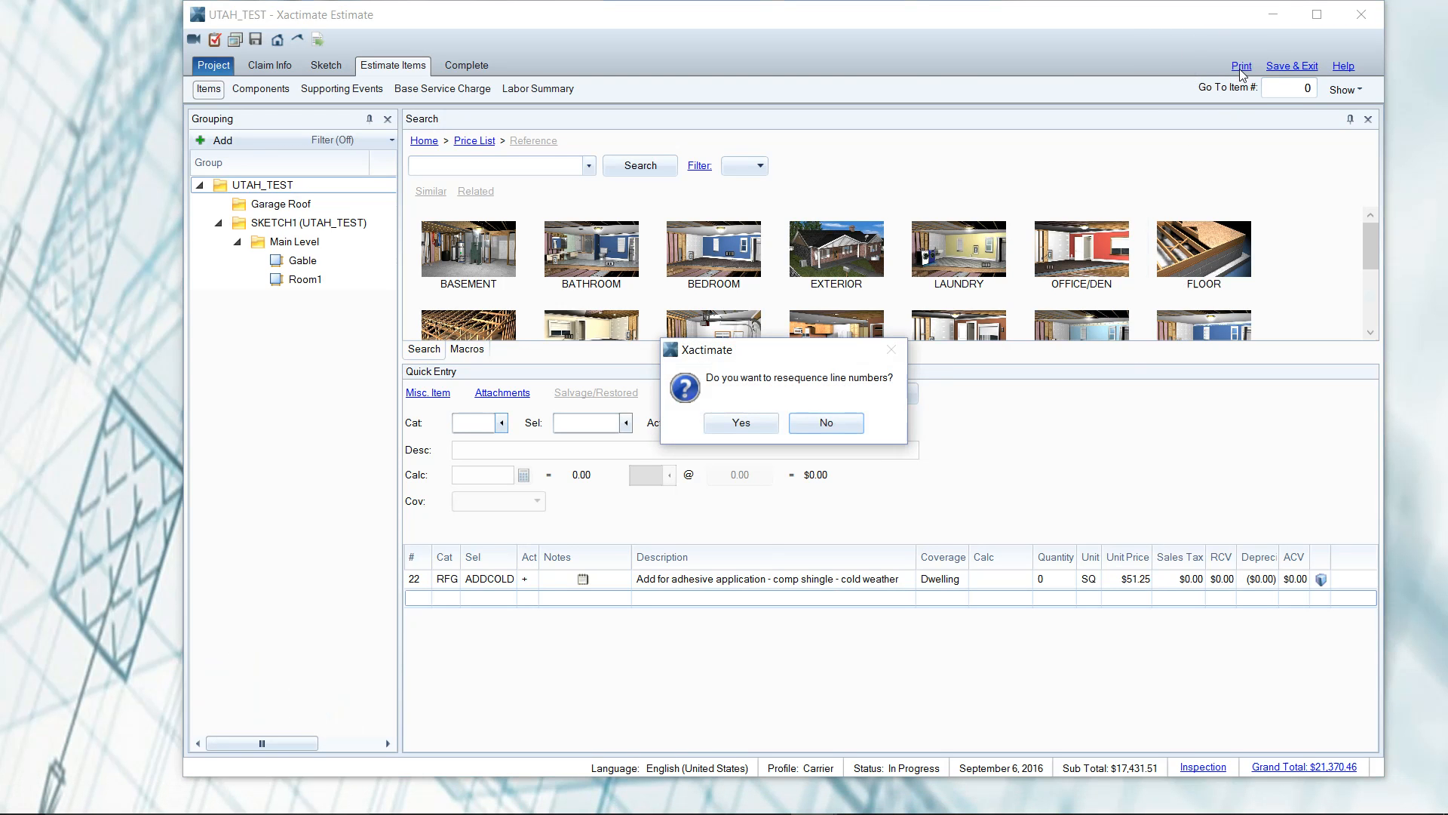
pyautogui.moveTo(780, 361)
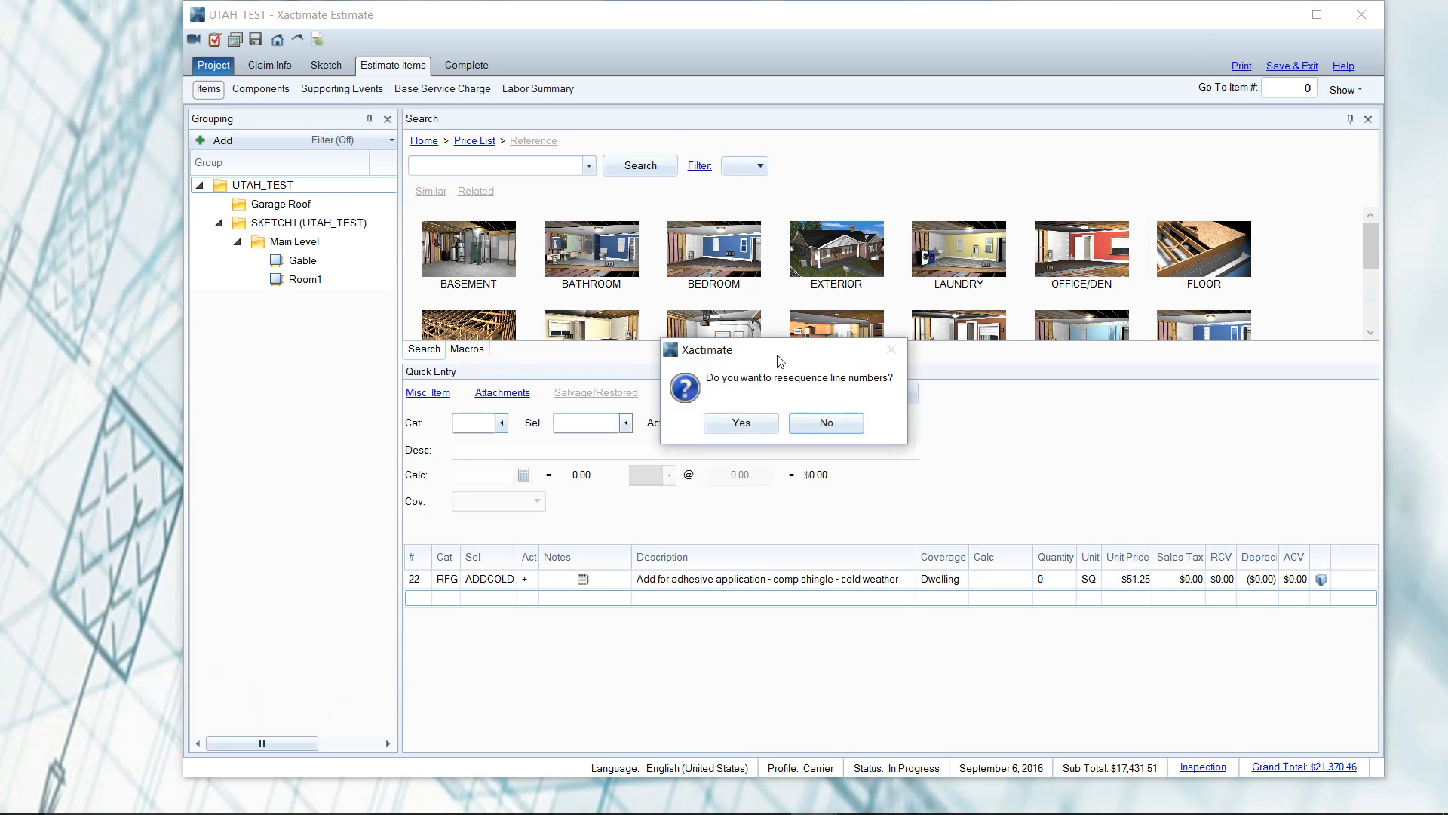
pyautogui.click(740, 422)
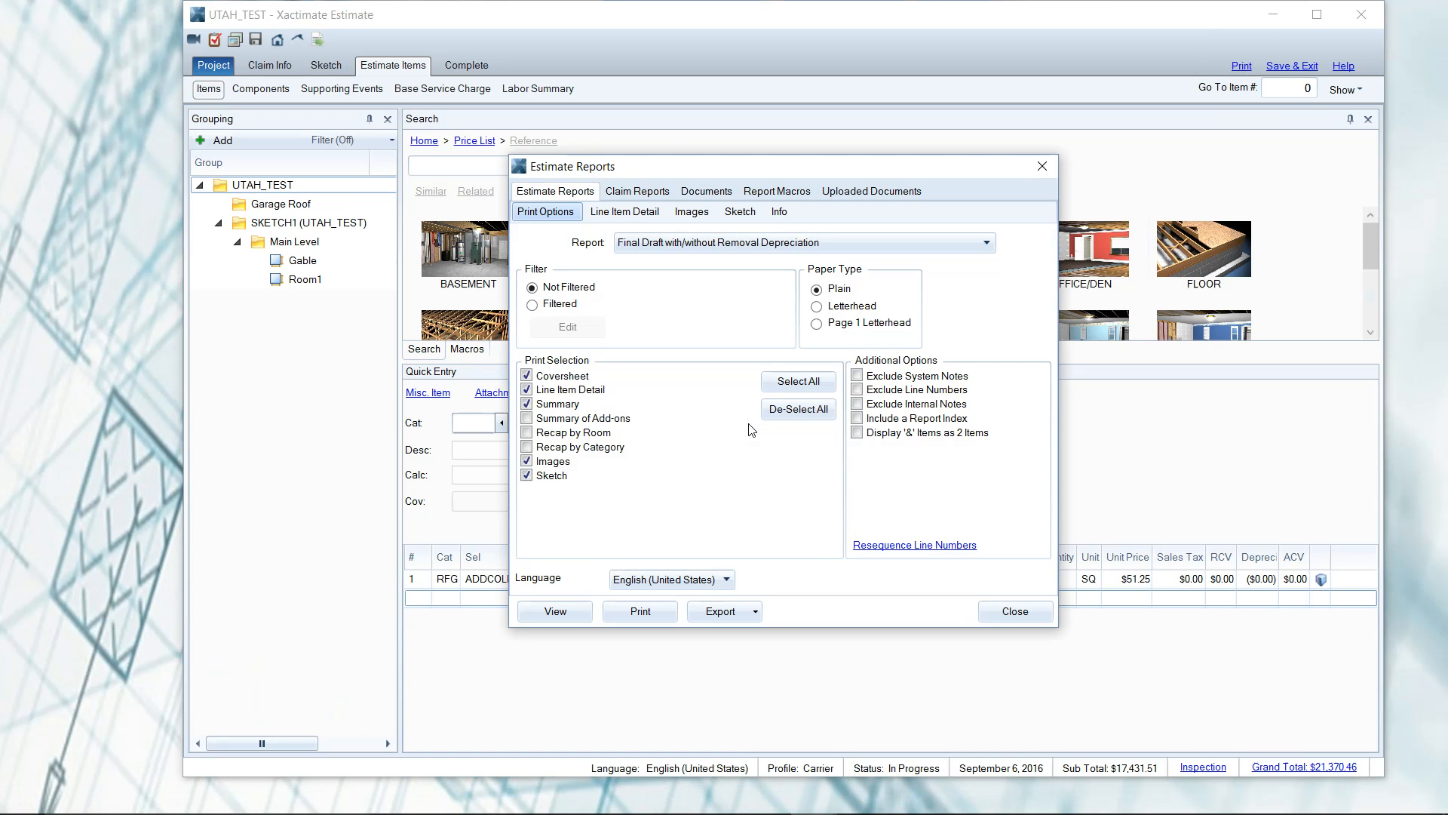